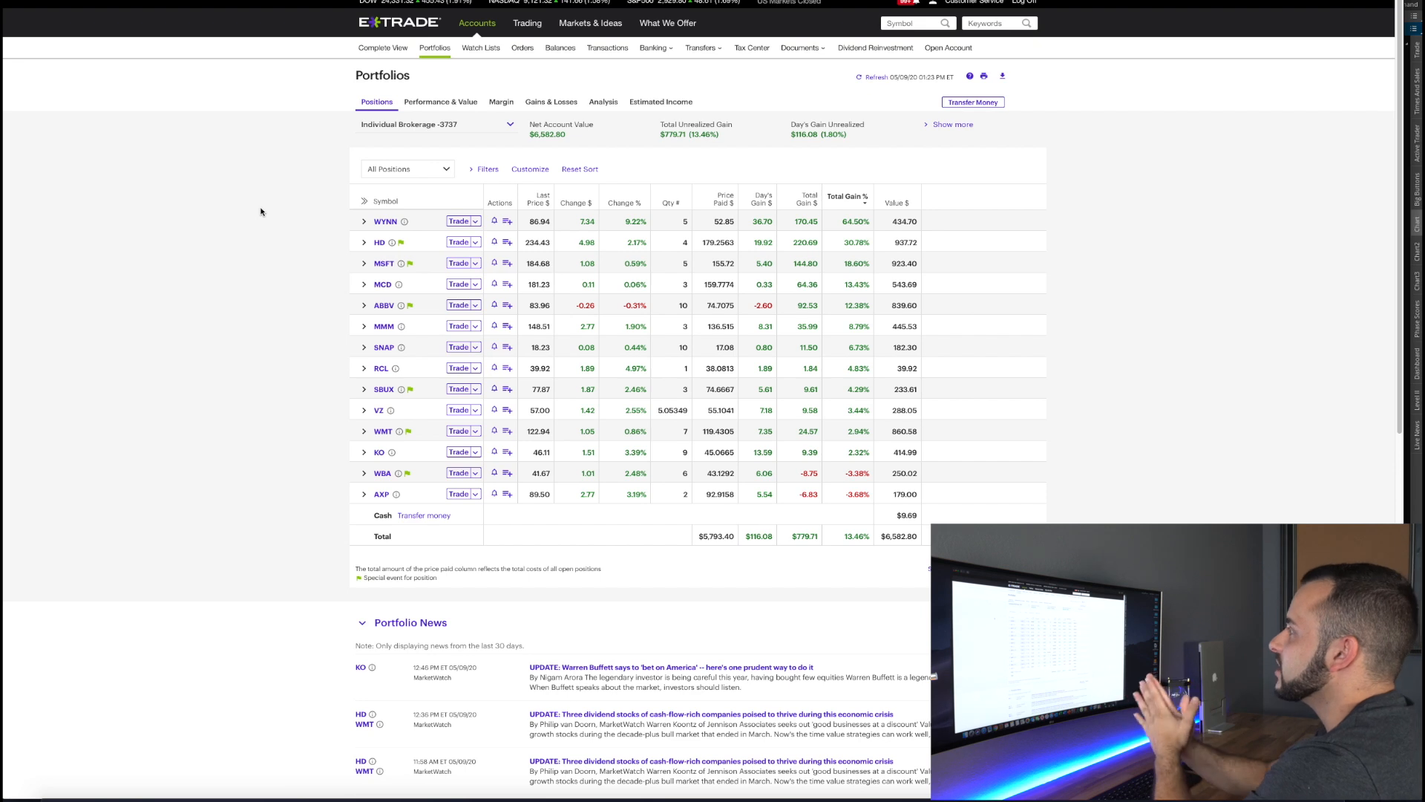
Step: Bring up the thinkorswim window to view the WYNN one-year daily chart
click(589, 22)
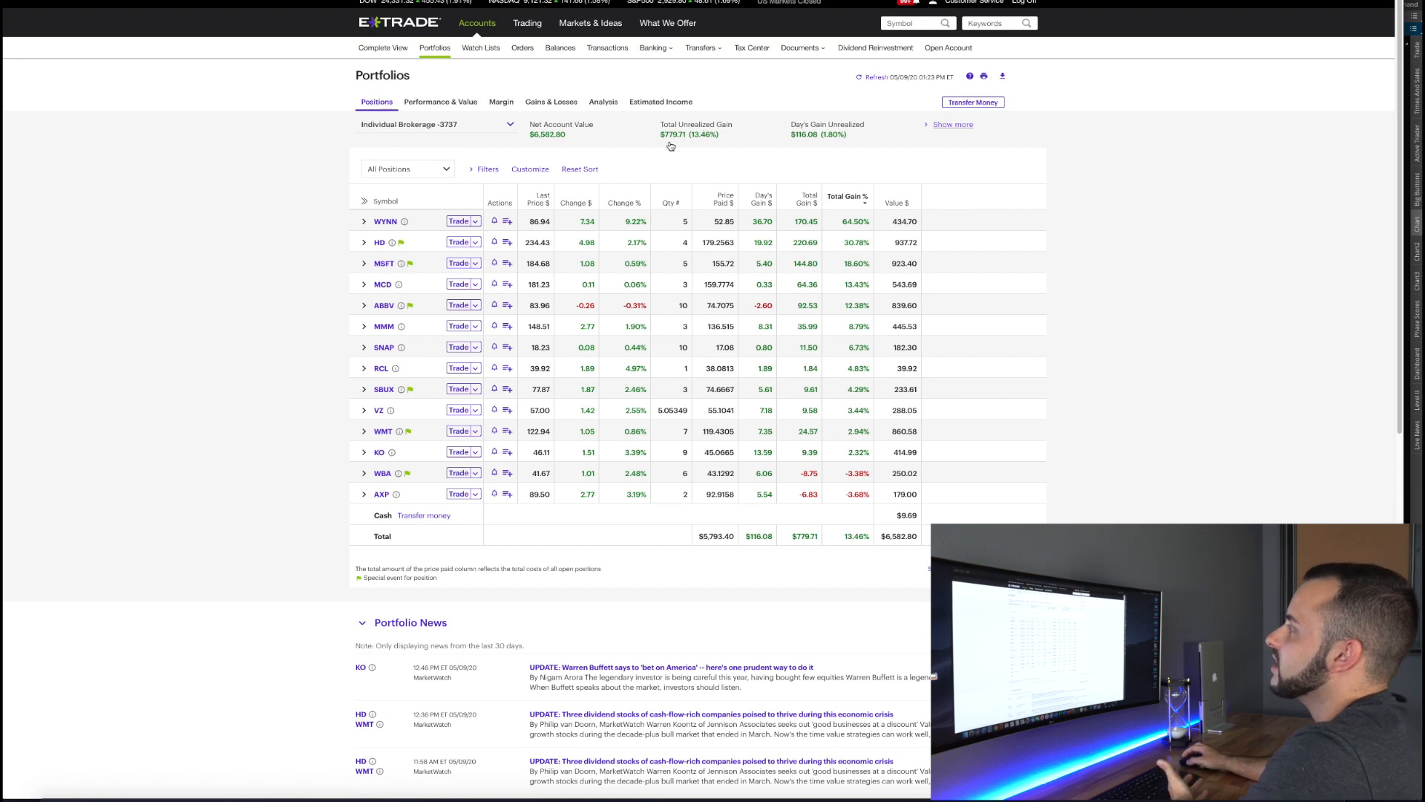
mouse_move(691, 142)
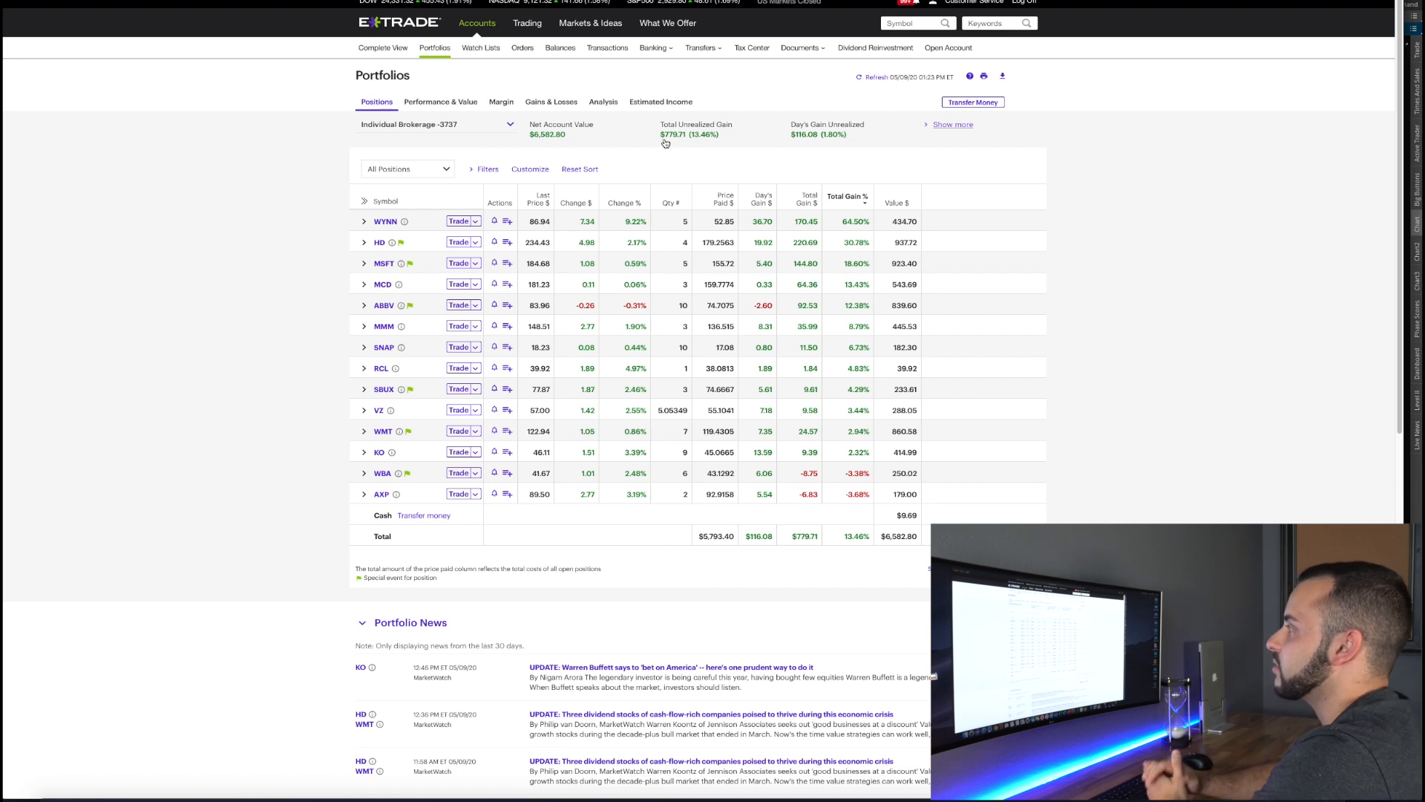
mouse_move(438, 218)
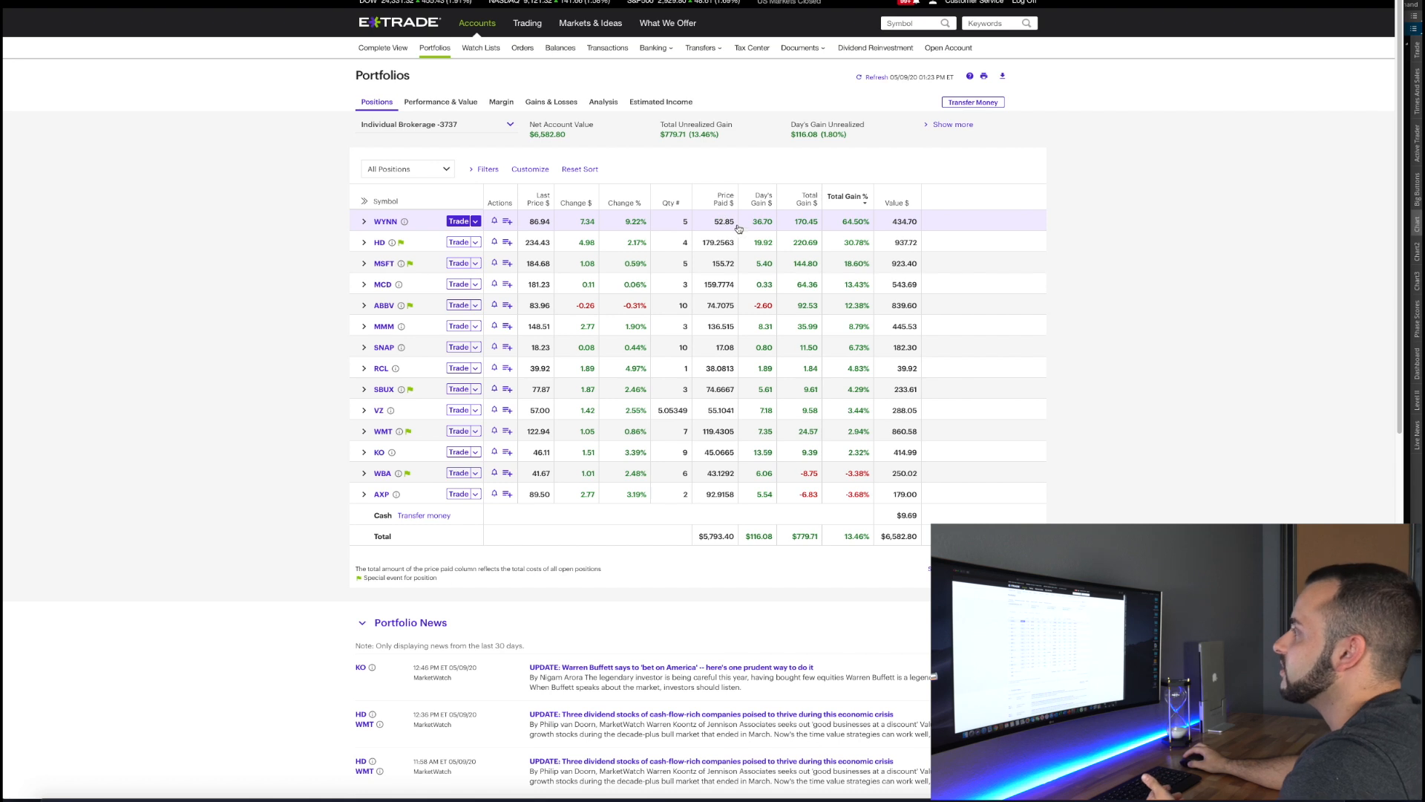
mouse_move(542, 232)
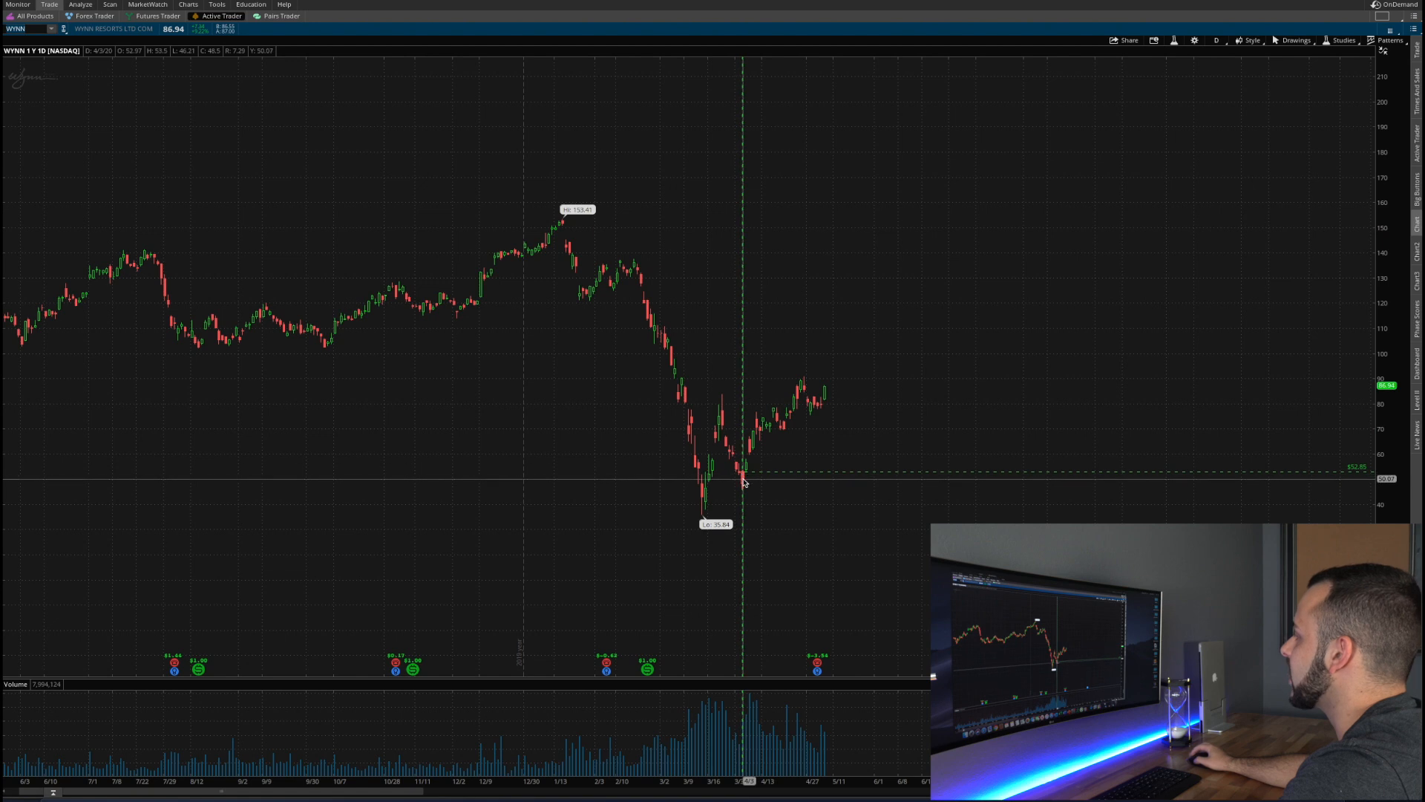
mouse_move(705, 476)
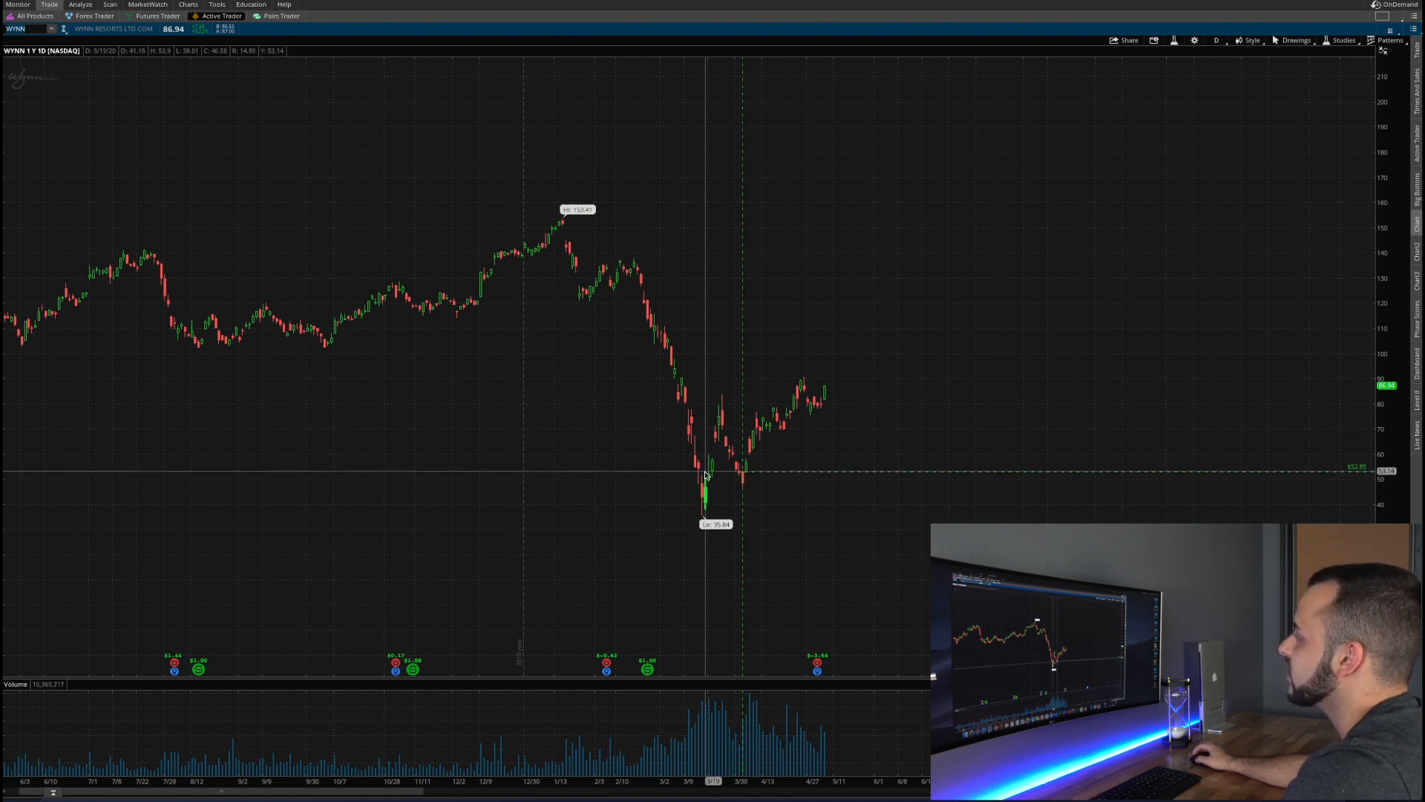
mouse_move(755, 470)
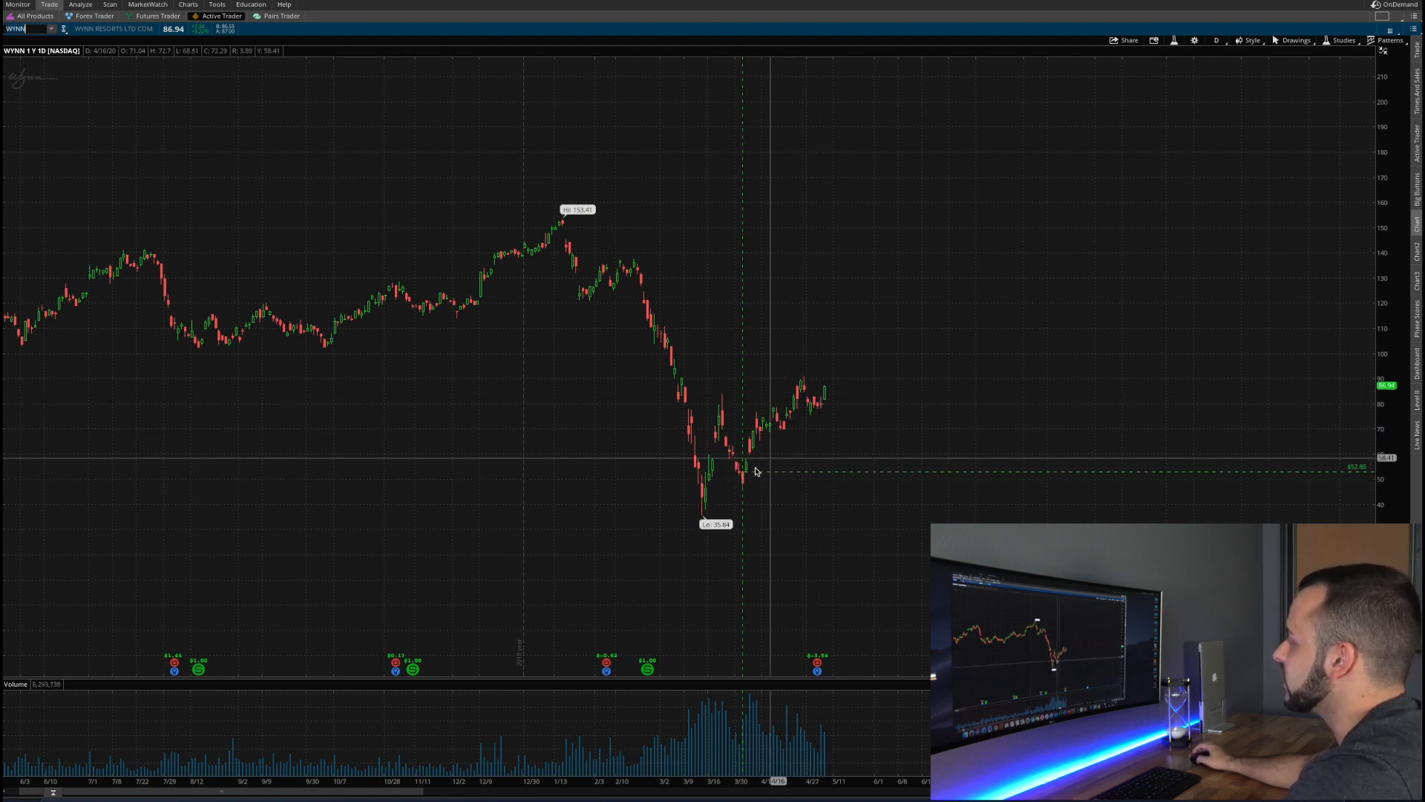
mouse_move(828, 403)
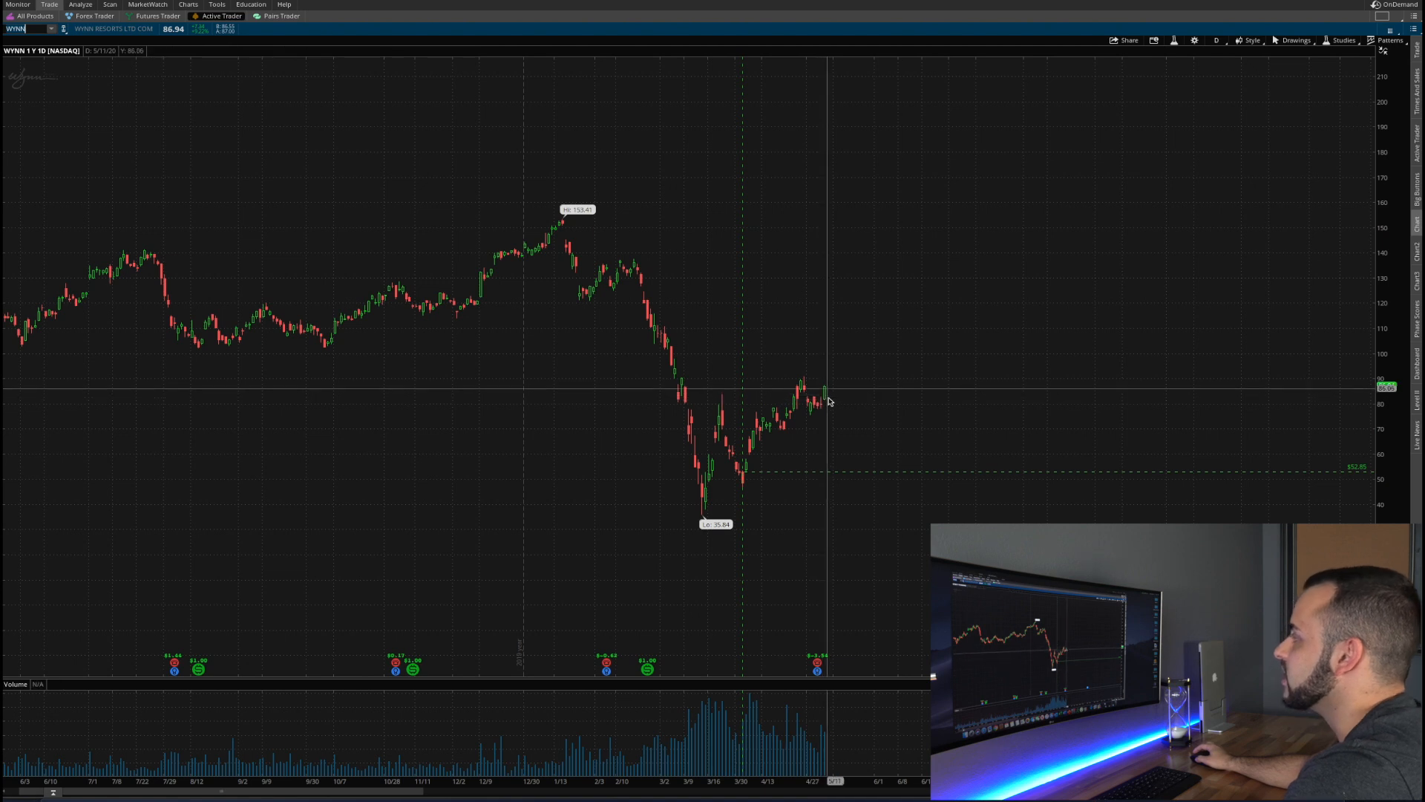
mouse_move(825, 393)
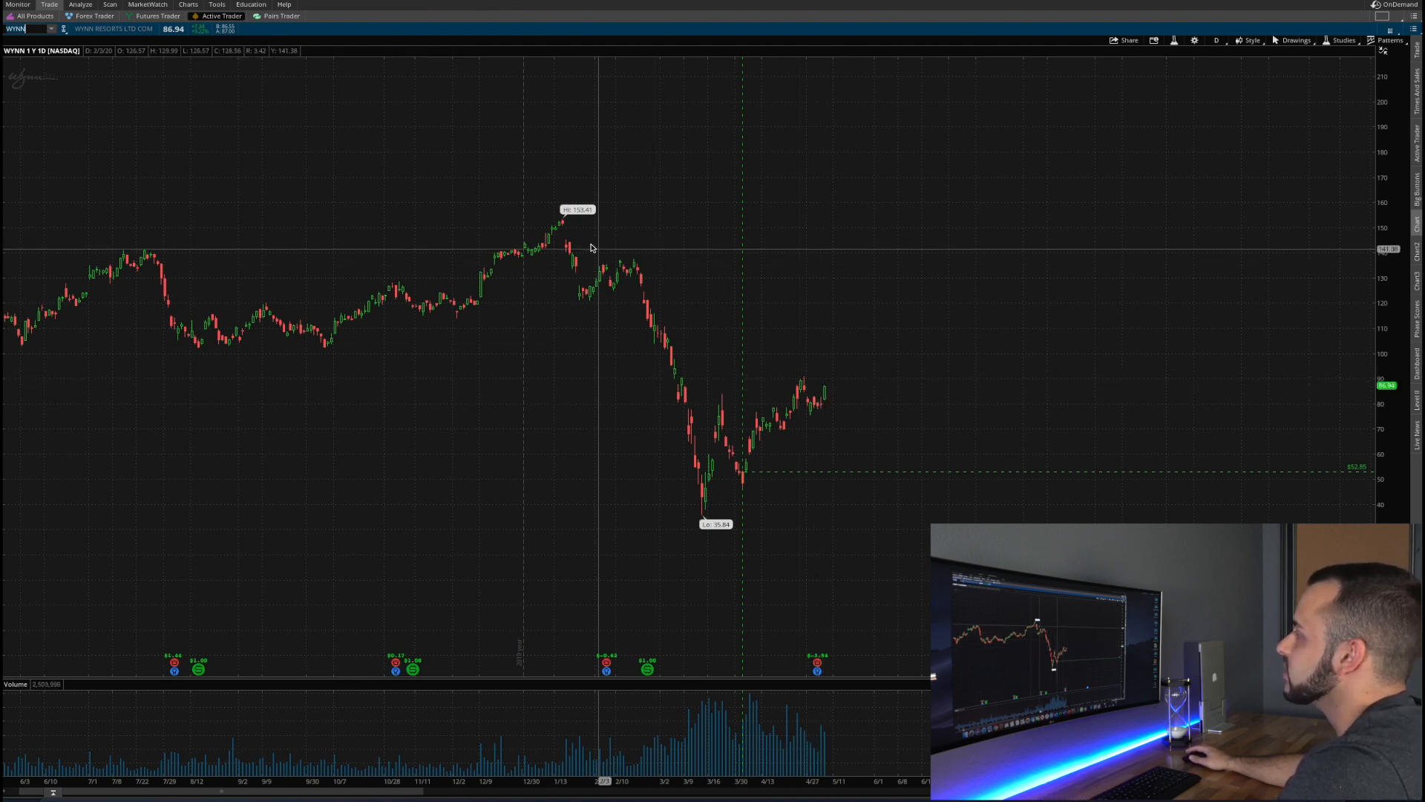
mouse_move(684, 374)
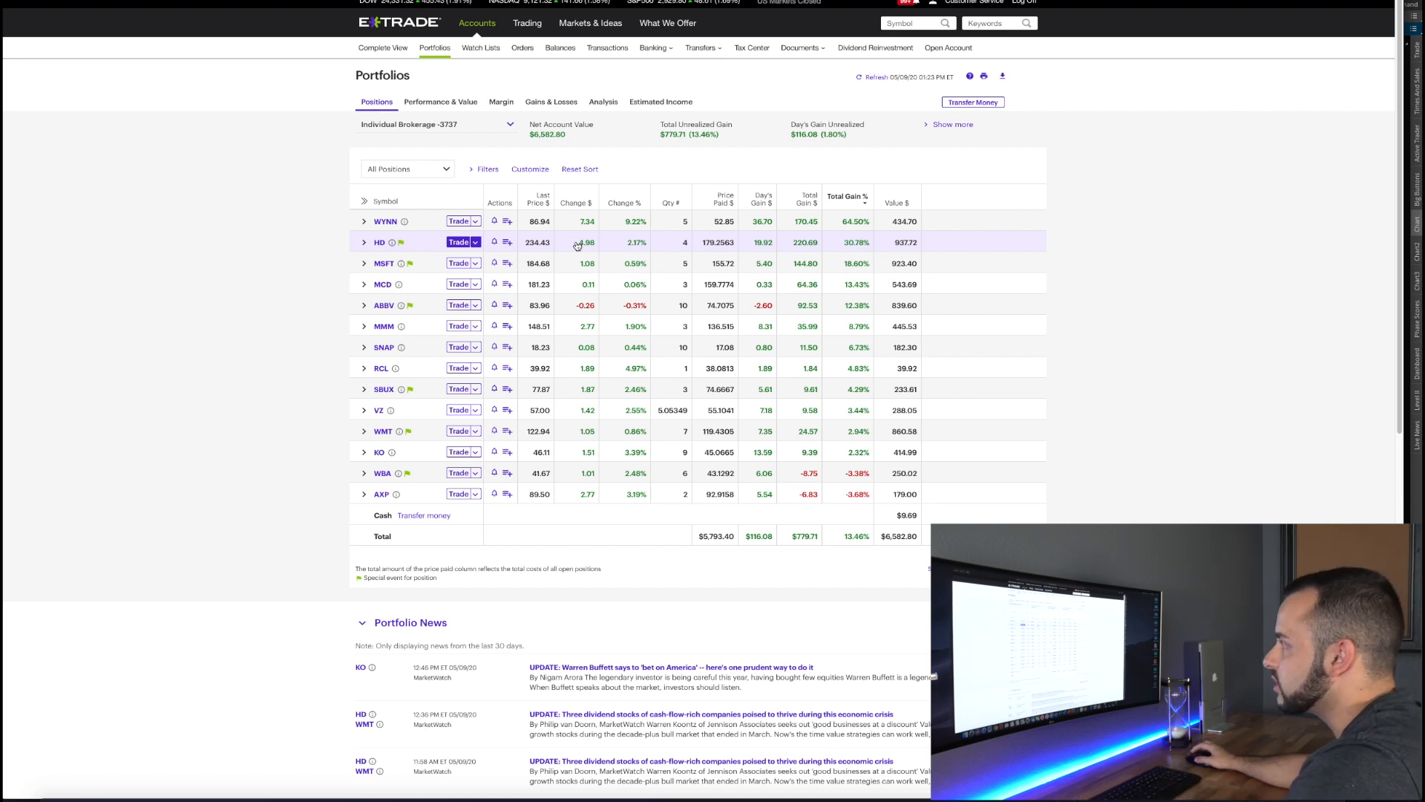
mouse_move(687, 244)
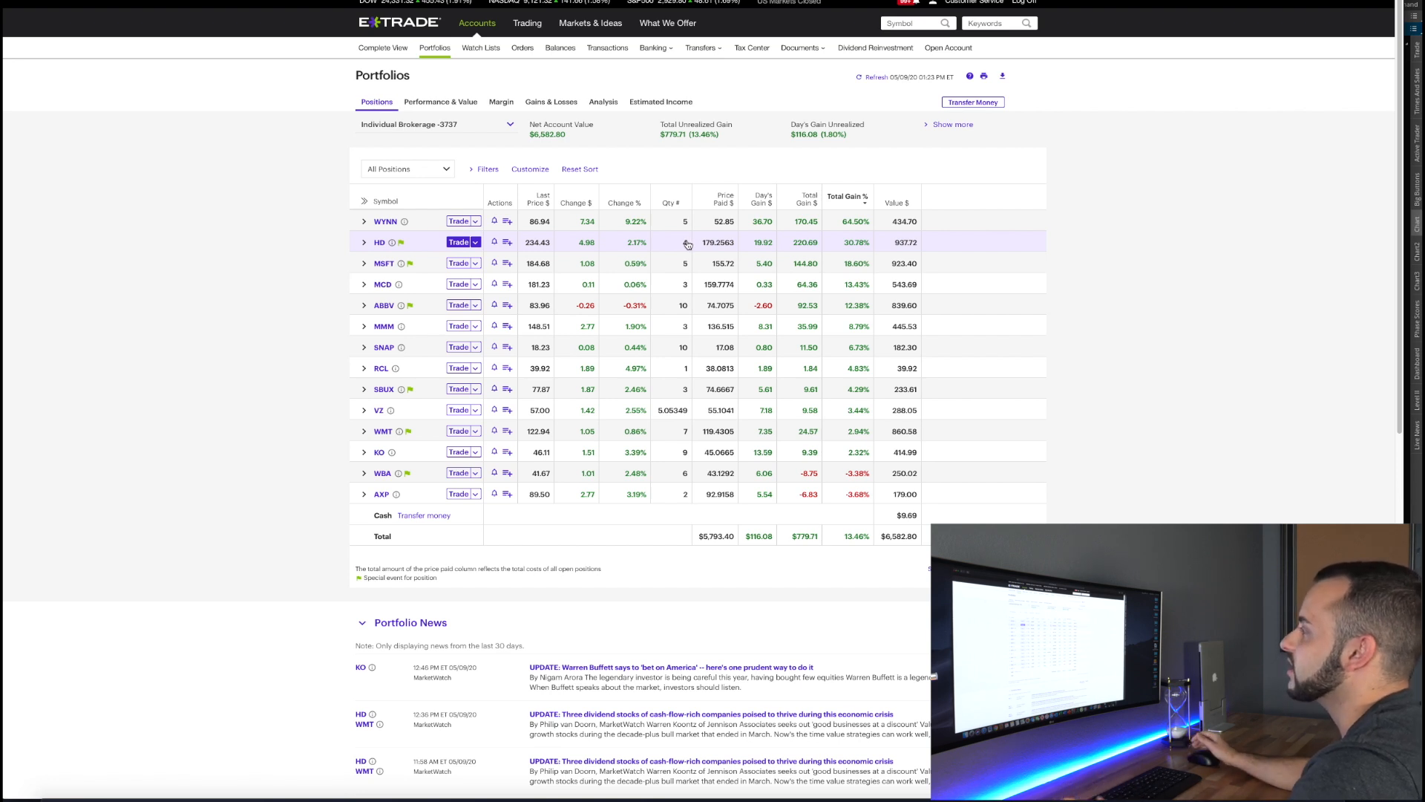
mouse_move(698, 265)
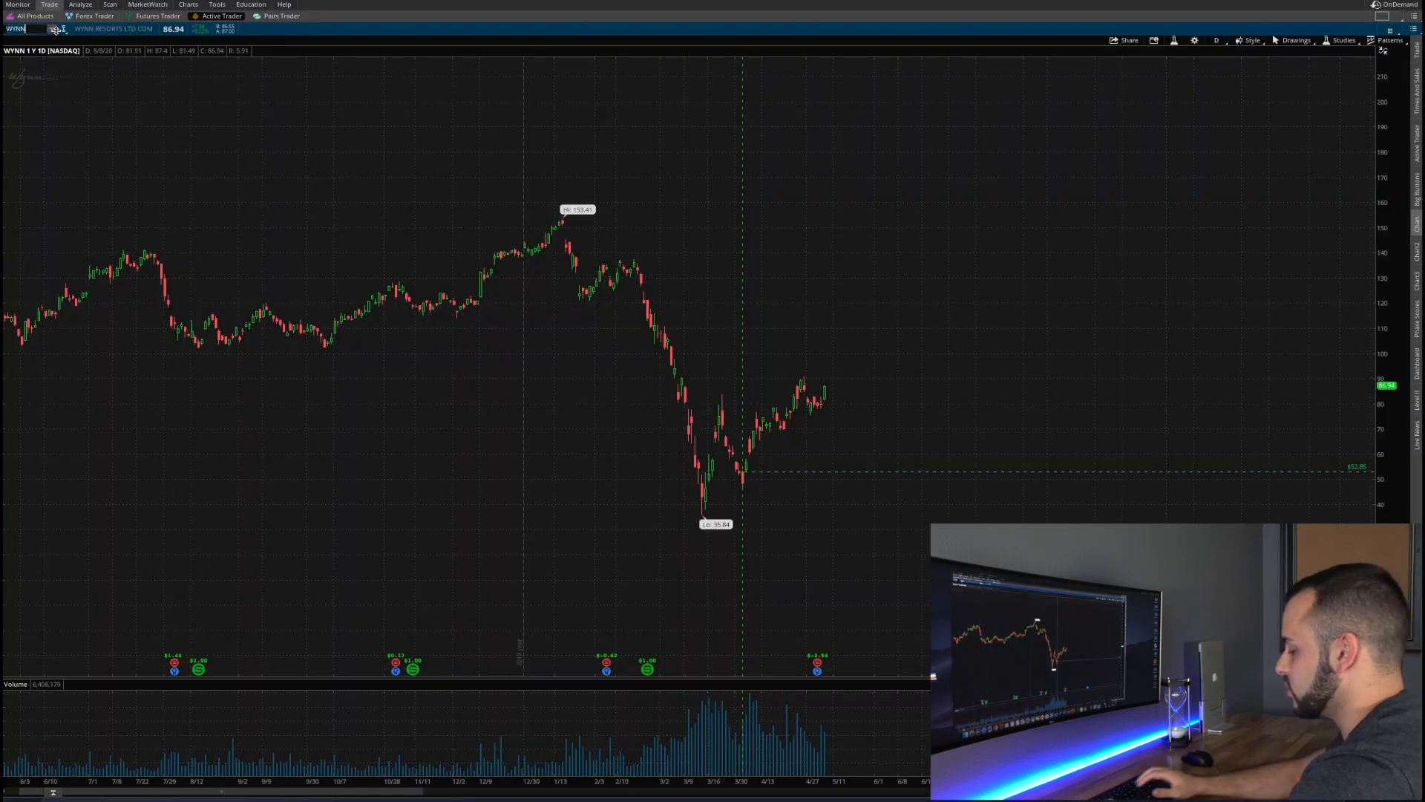
Step: Load the Home Depot (HD) one-year daily chart in place of WYNN
text(HD)
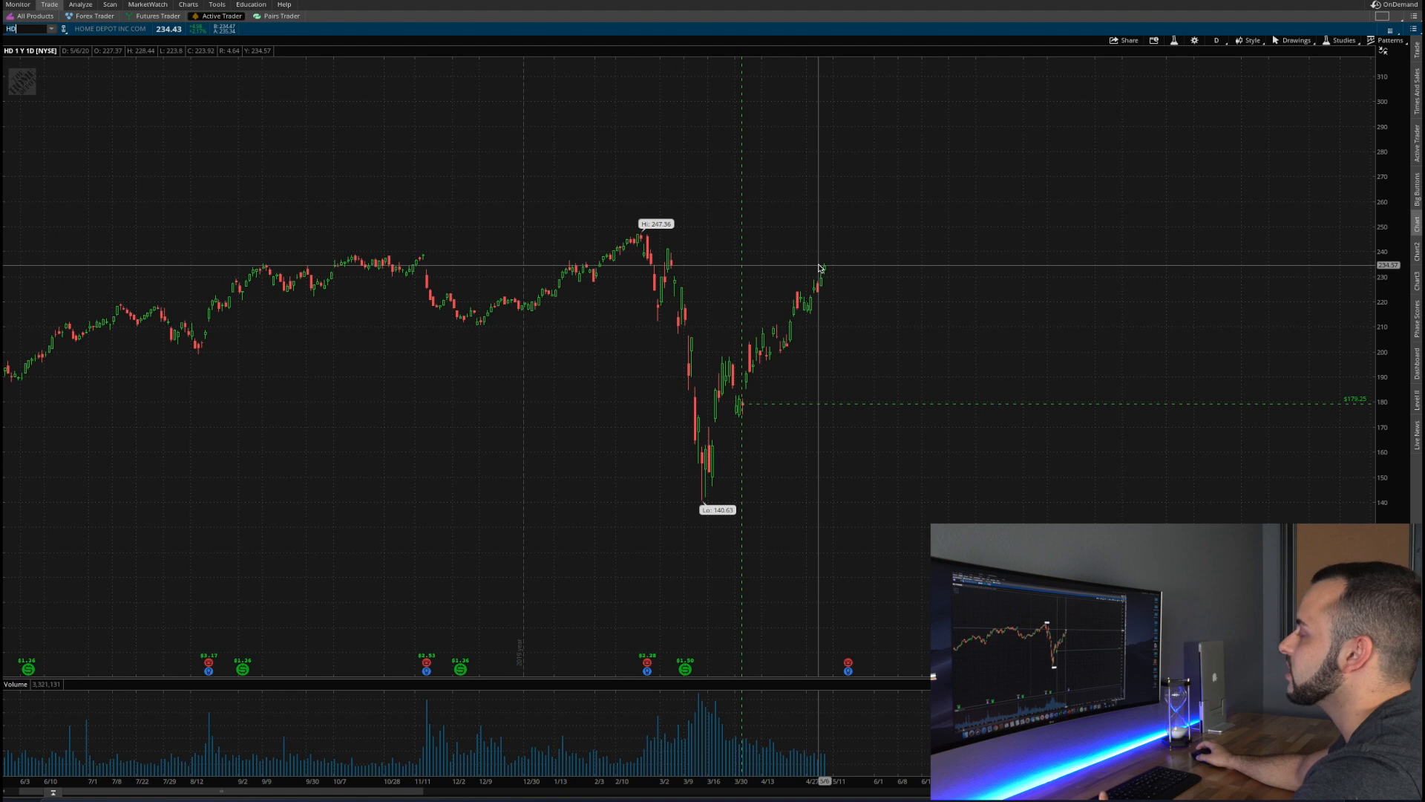
mouse_move(689, 498)
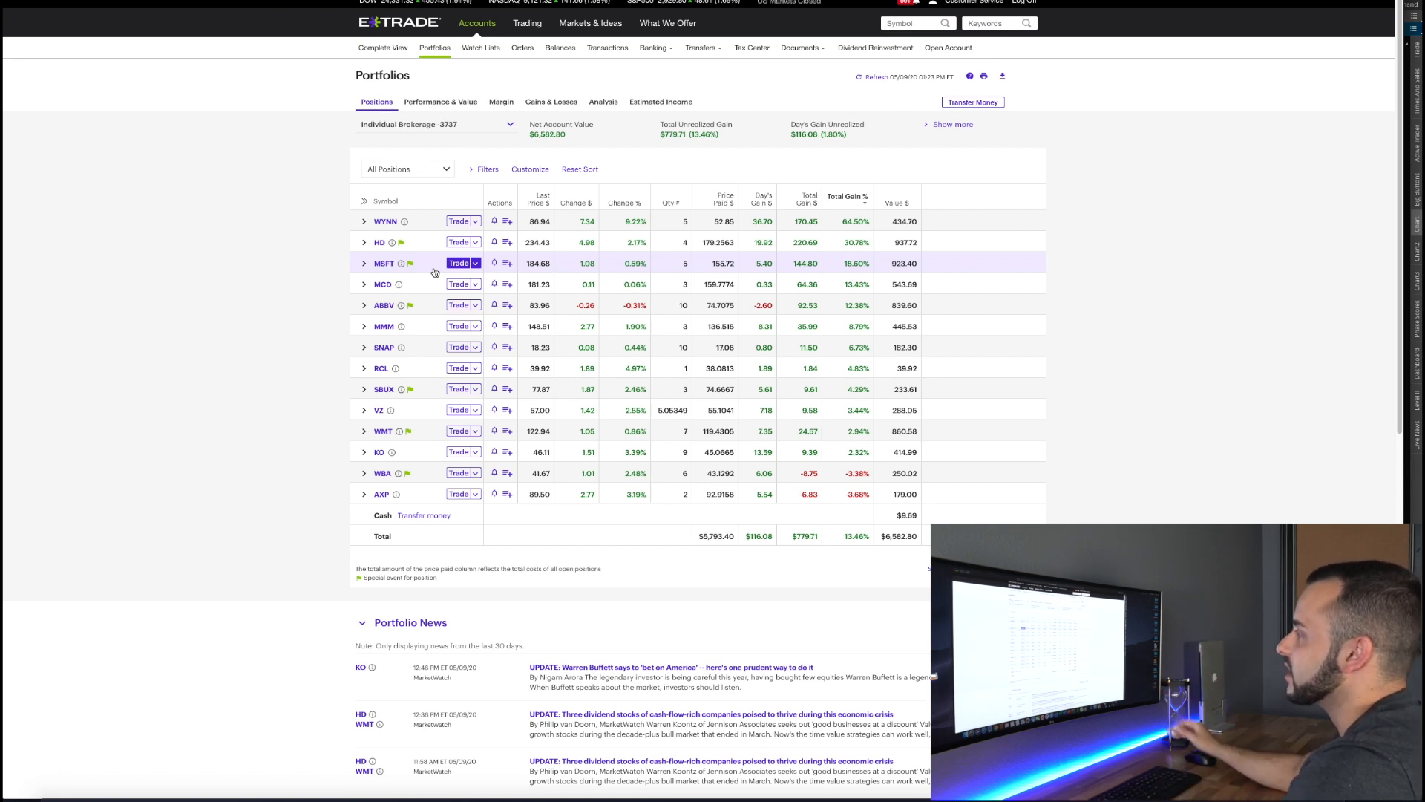
mouse_move(772, 263)
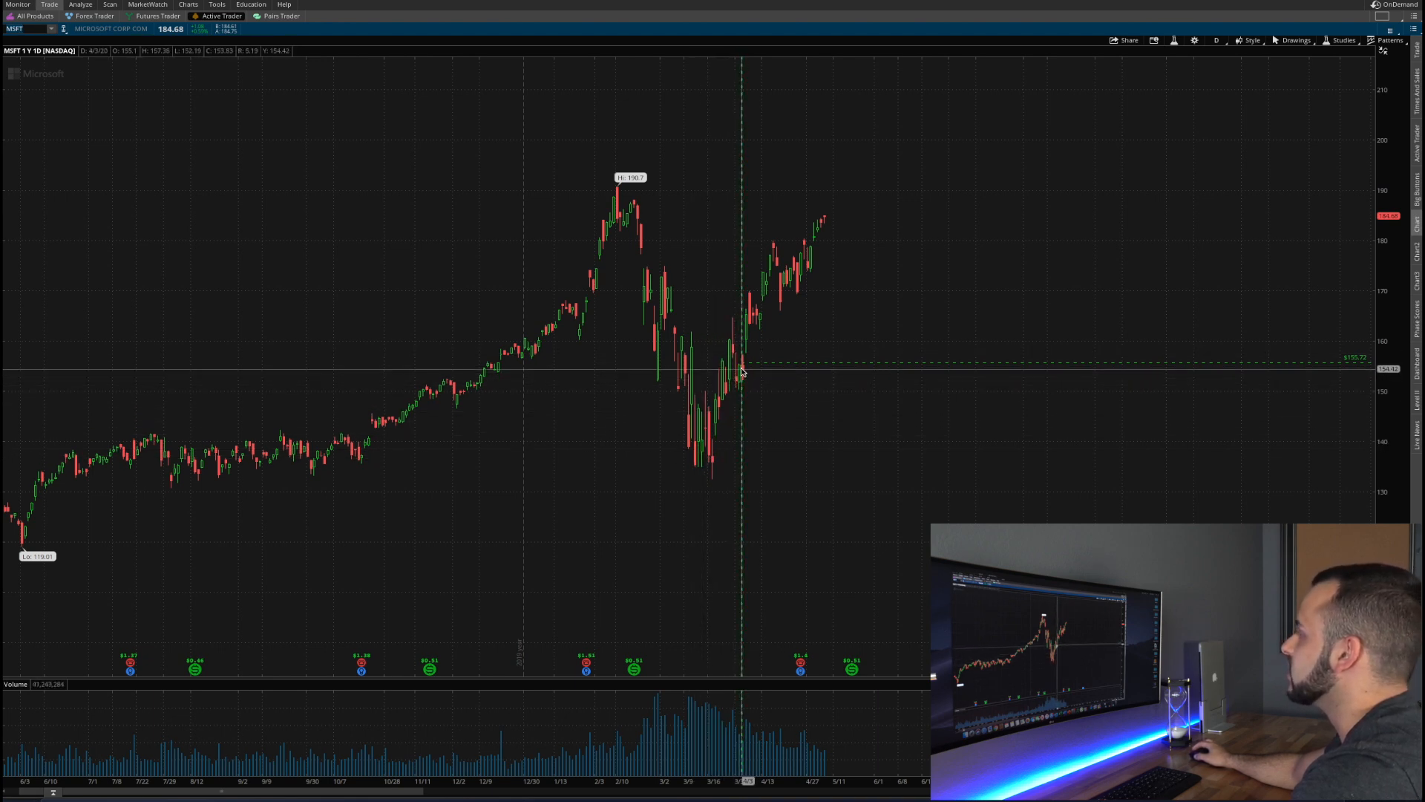
mouse_move(825, 235)
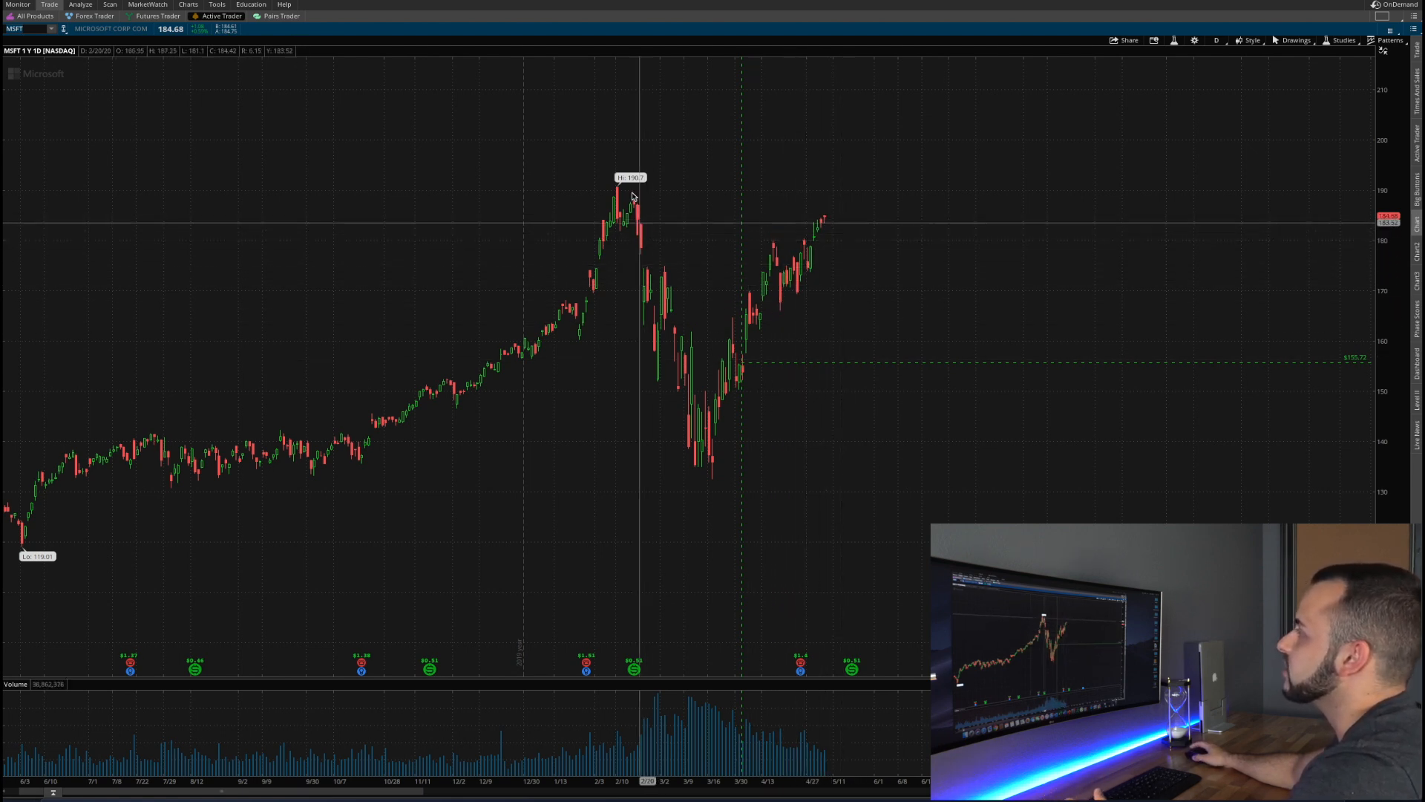
mouse_move(690, 255)
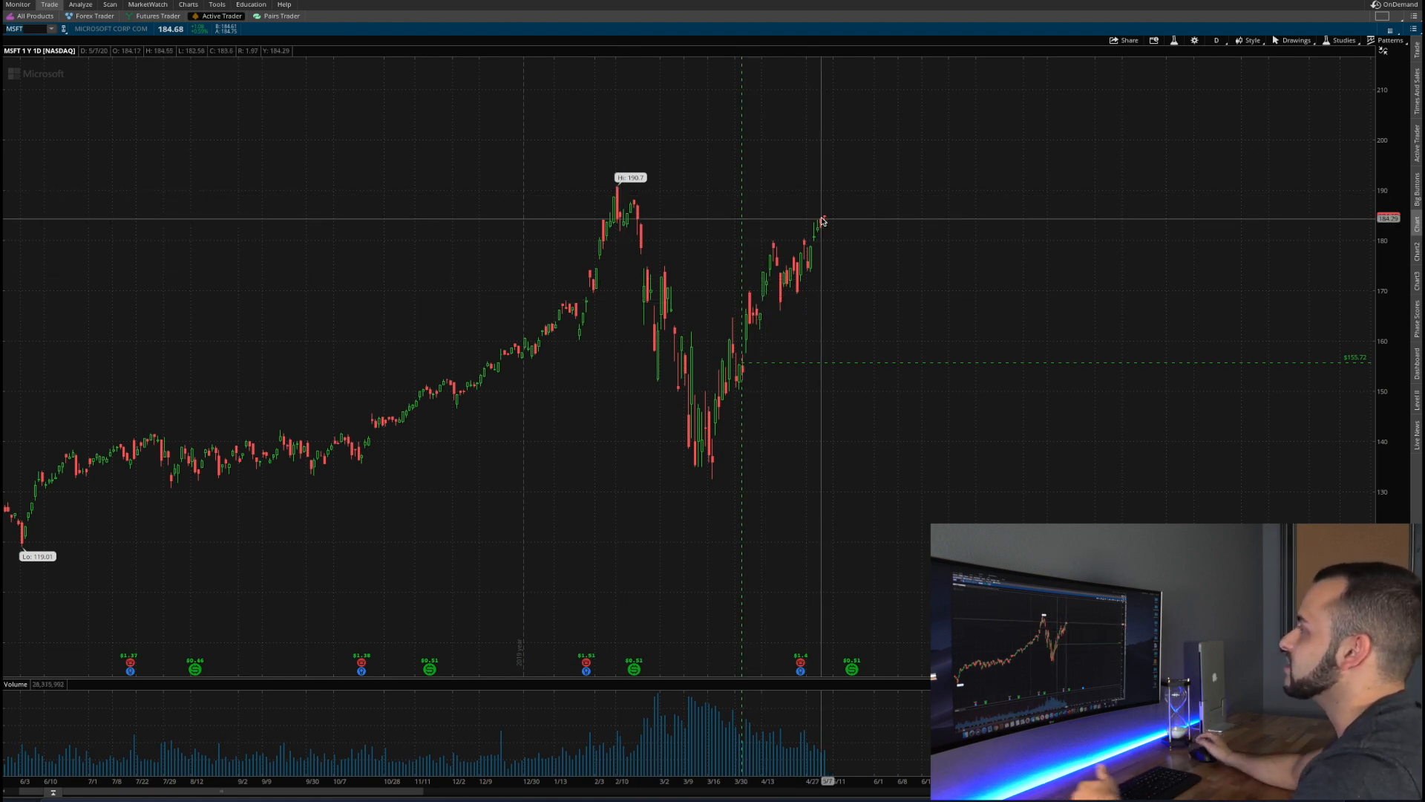
mouse_move(839, 233)
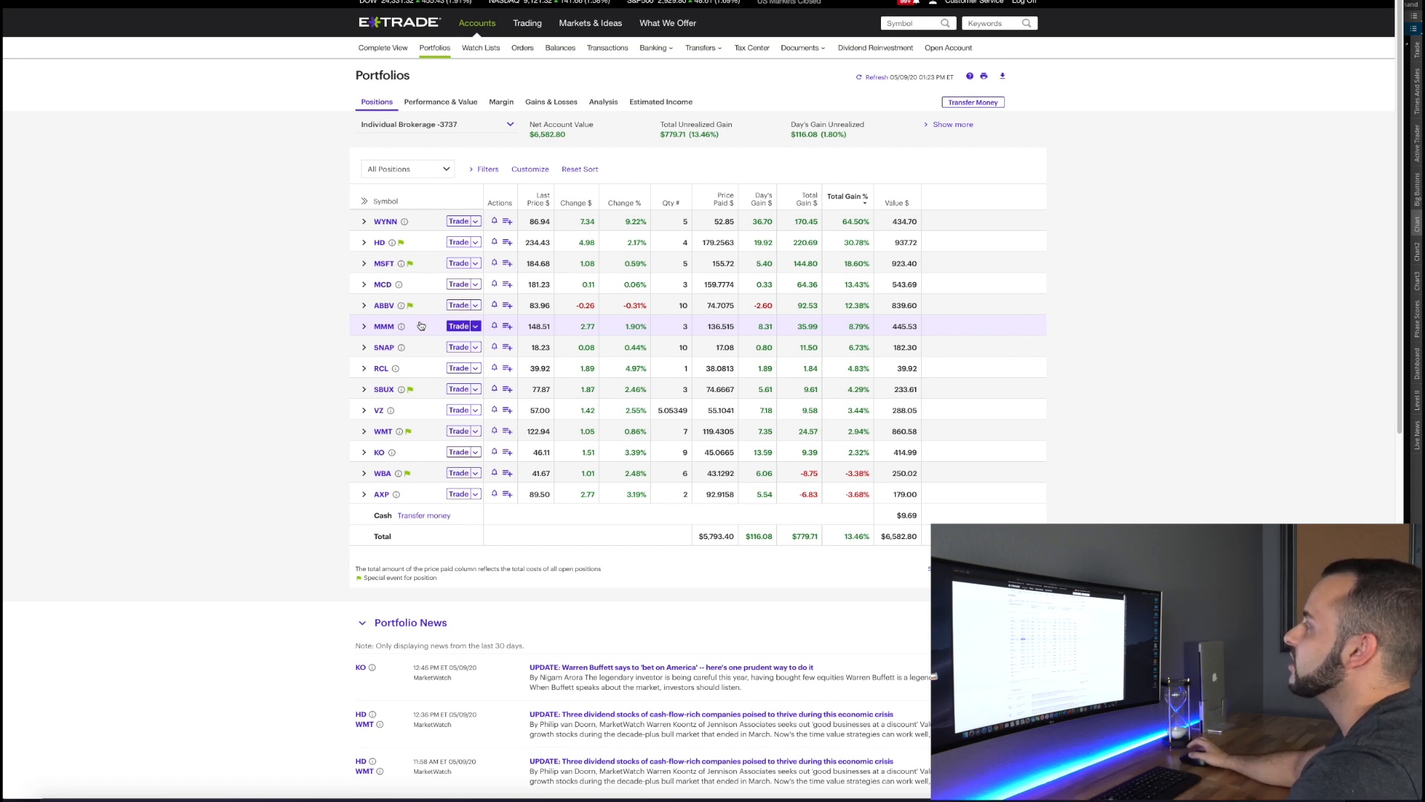
mouse_move(595, 283)
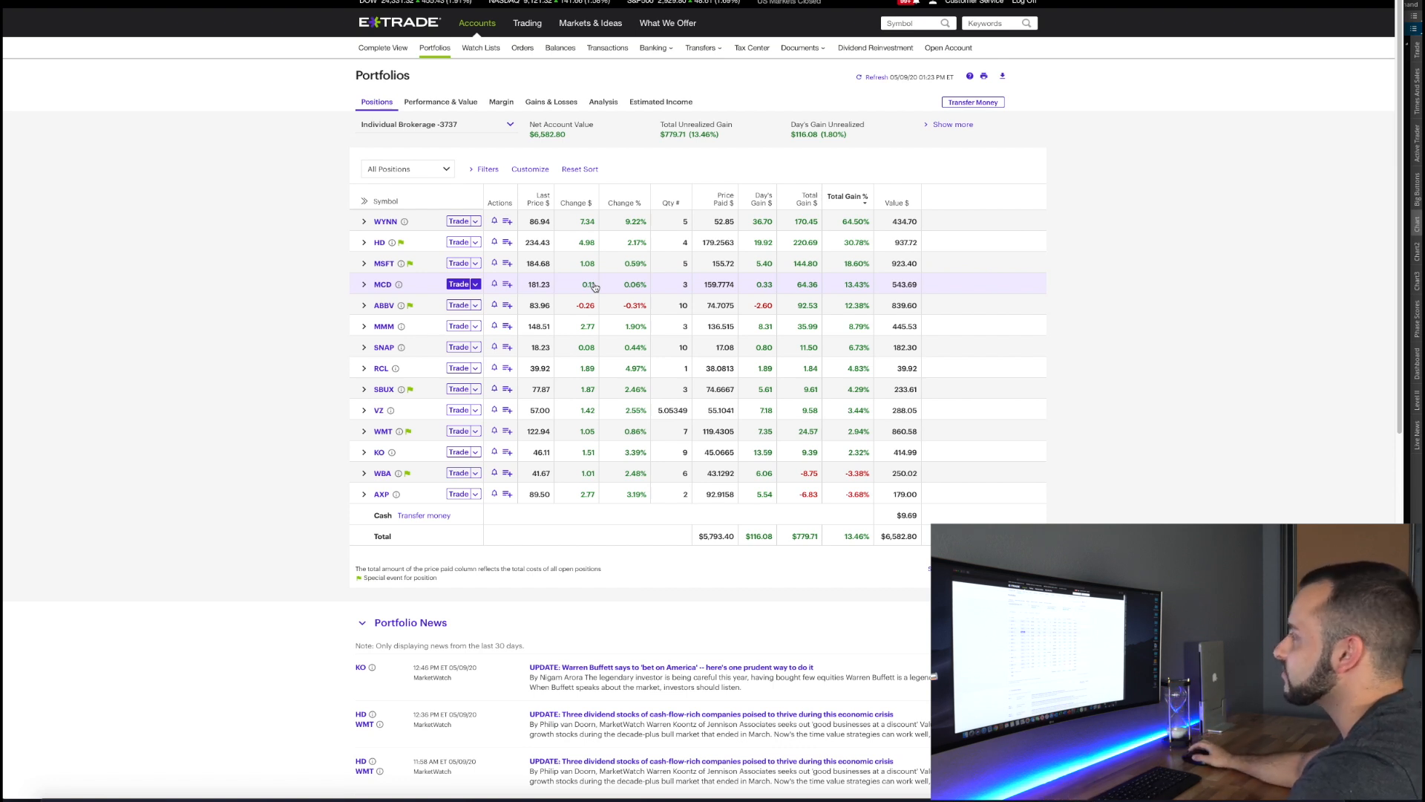
mouse_move(674, 273)
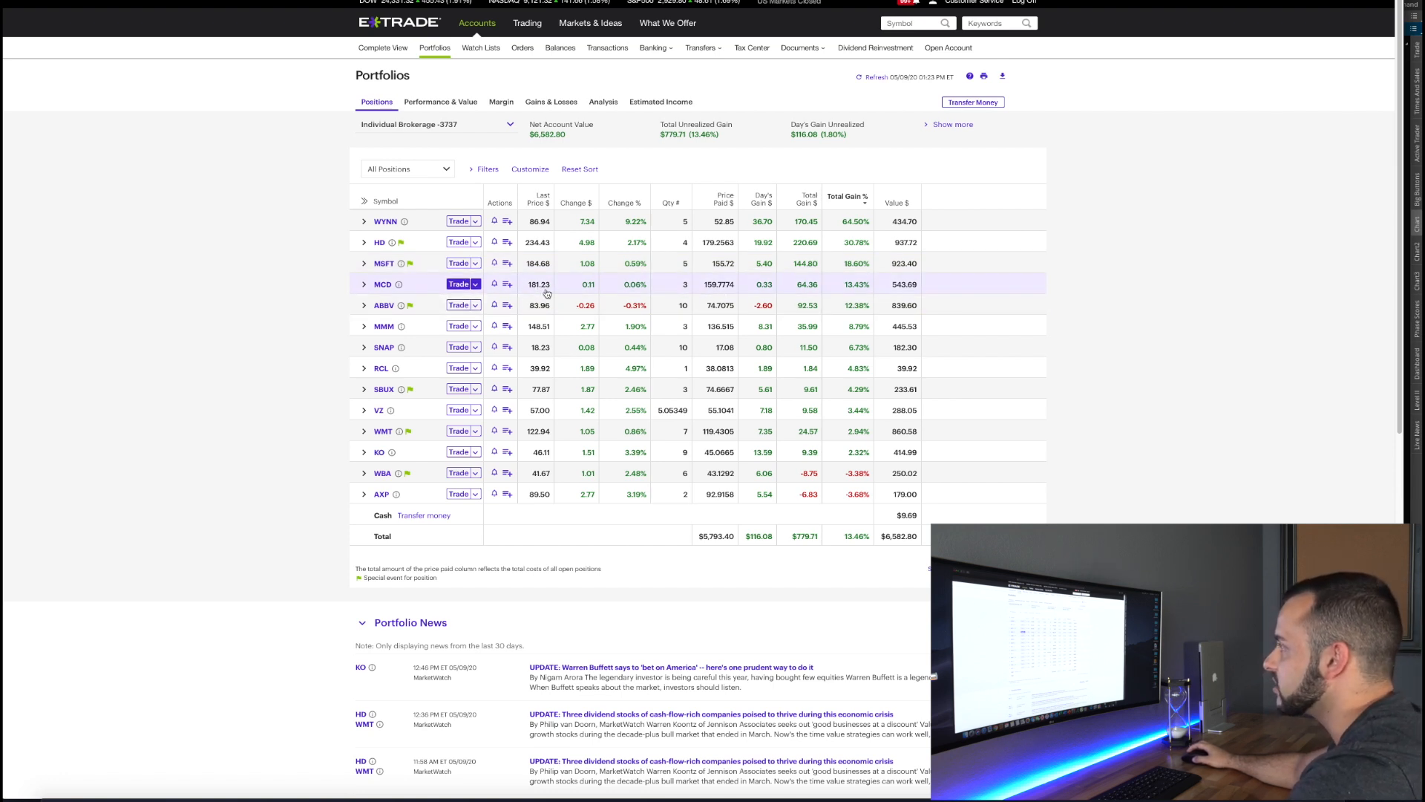
mouse_move(435, 311)
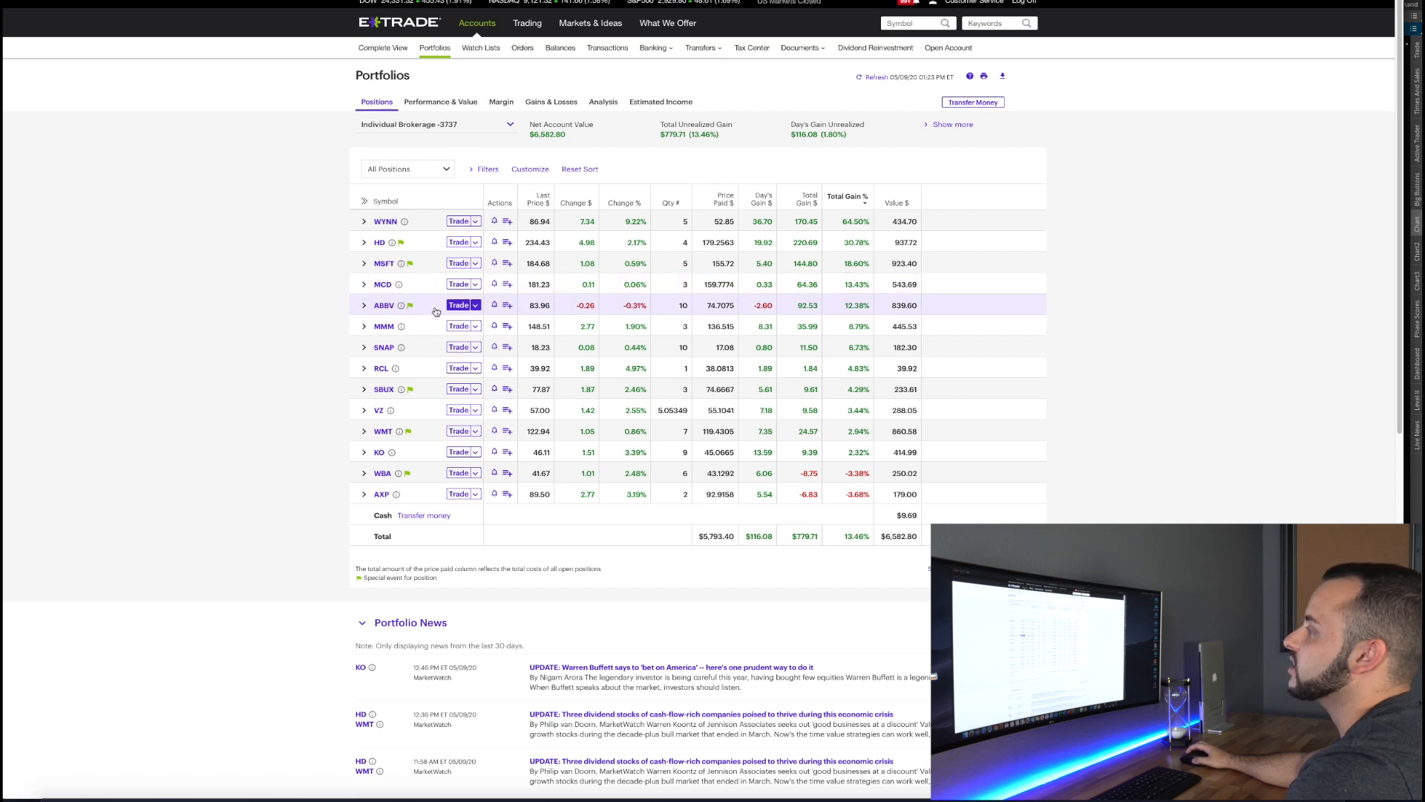
mouse_move(410, 304)
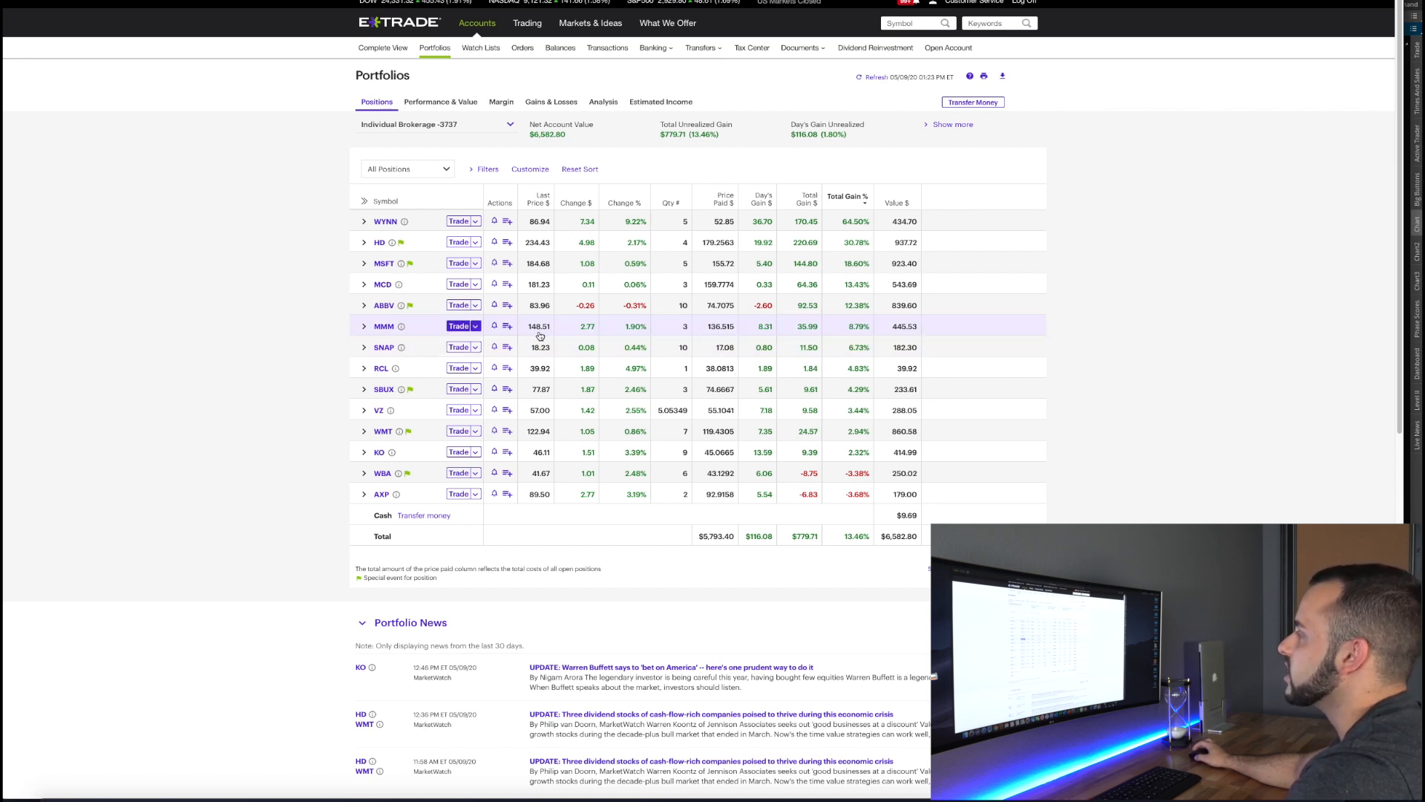
mouse_move(851, 330)
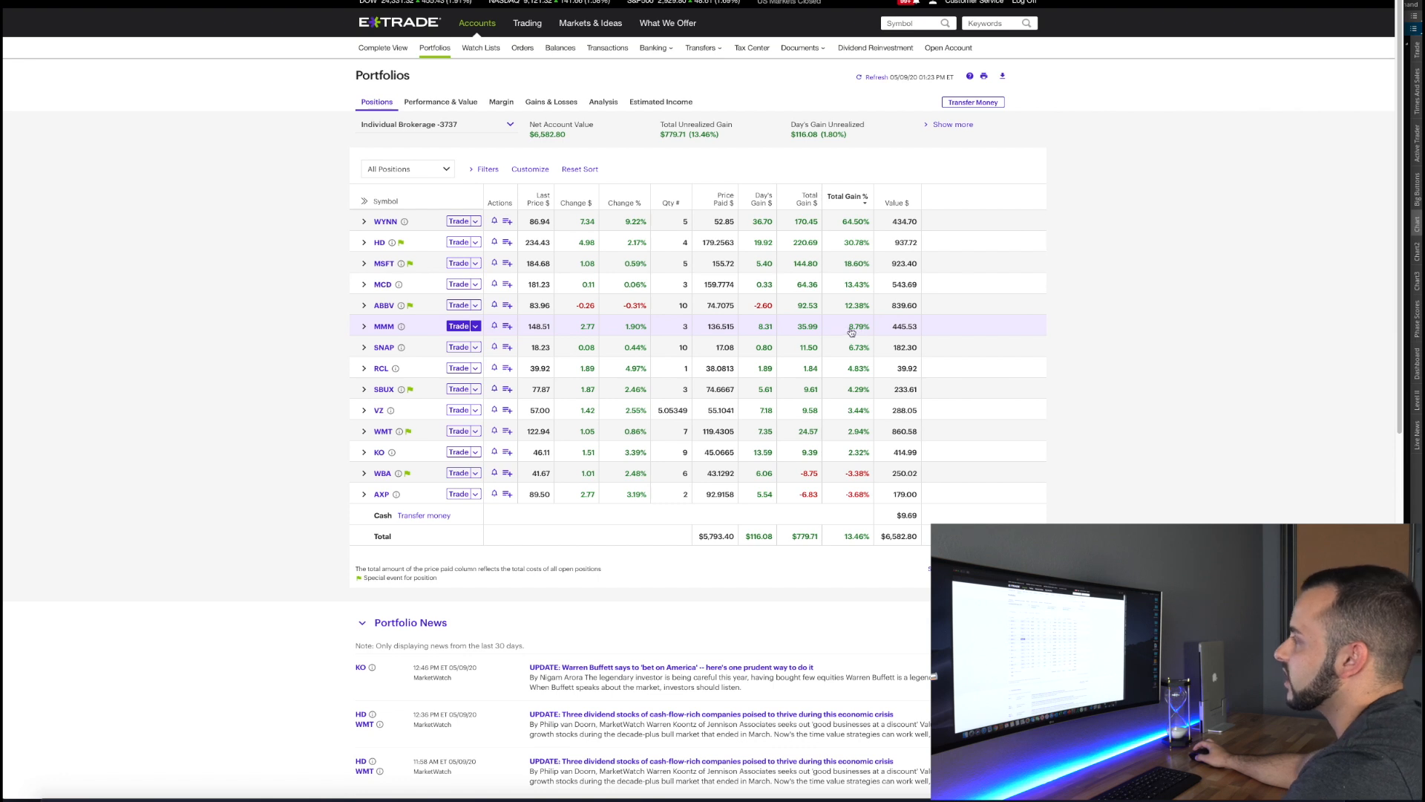
mouse_move(400, 346)
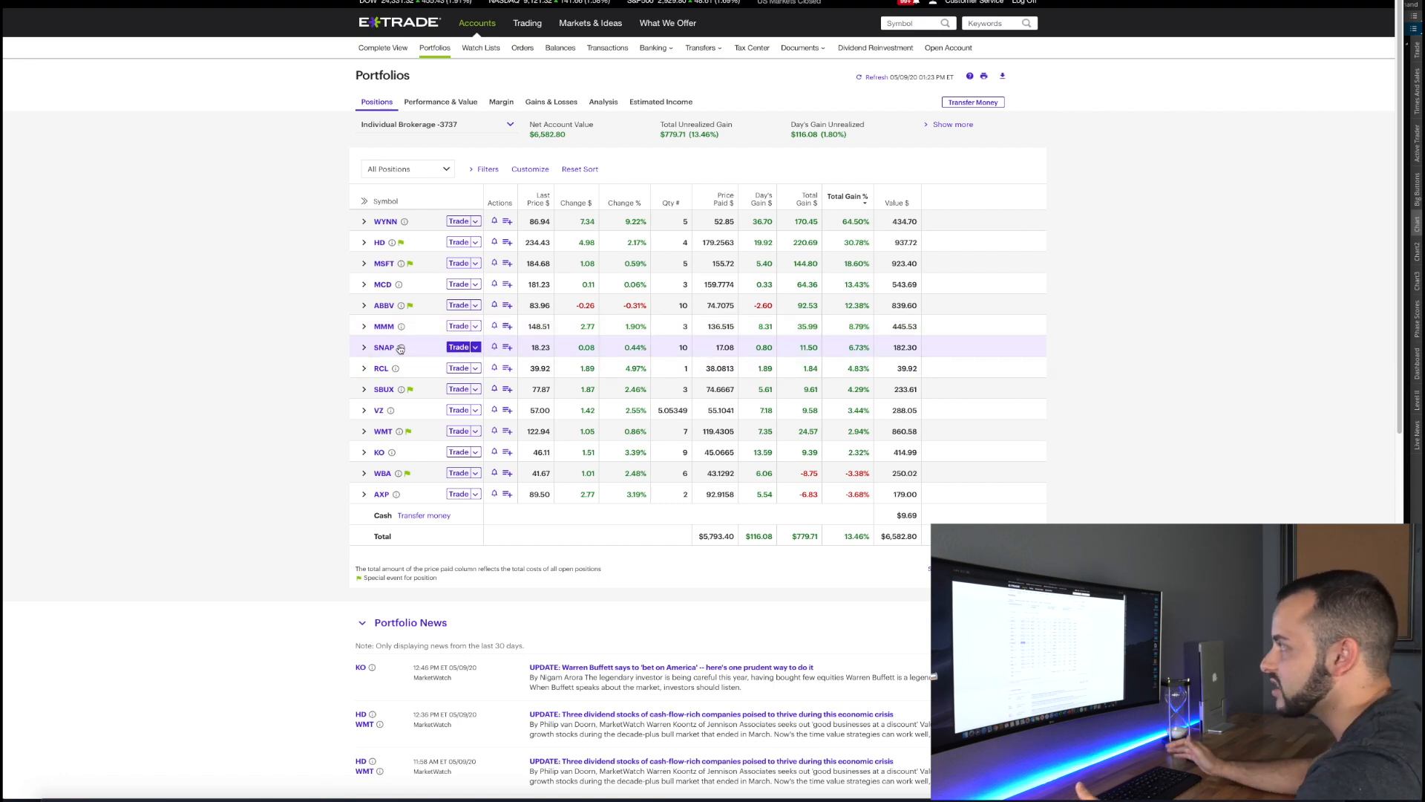
mouse_move(401, 347)
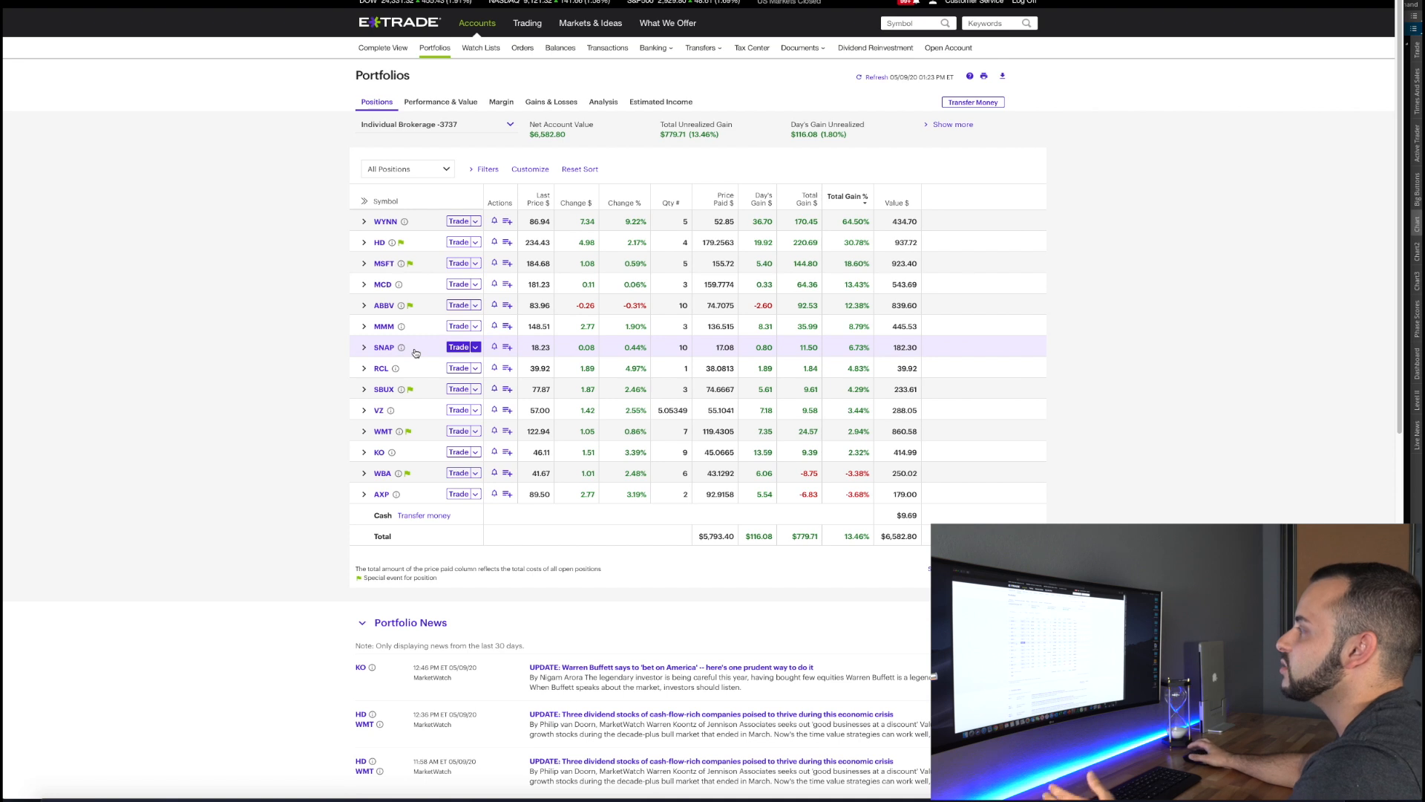
mouse_move(648, 349)
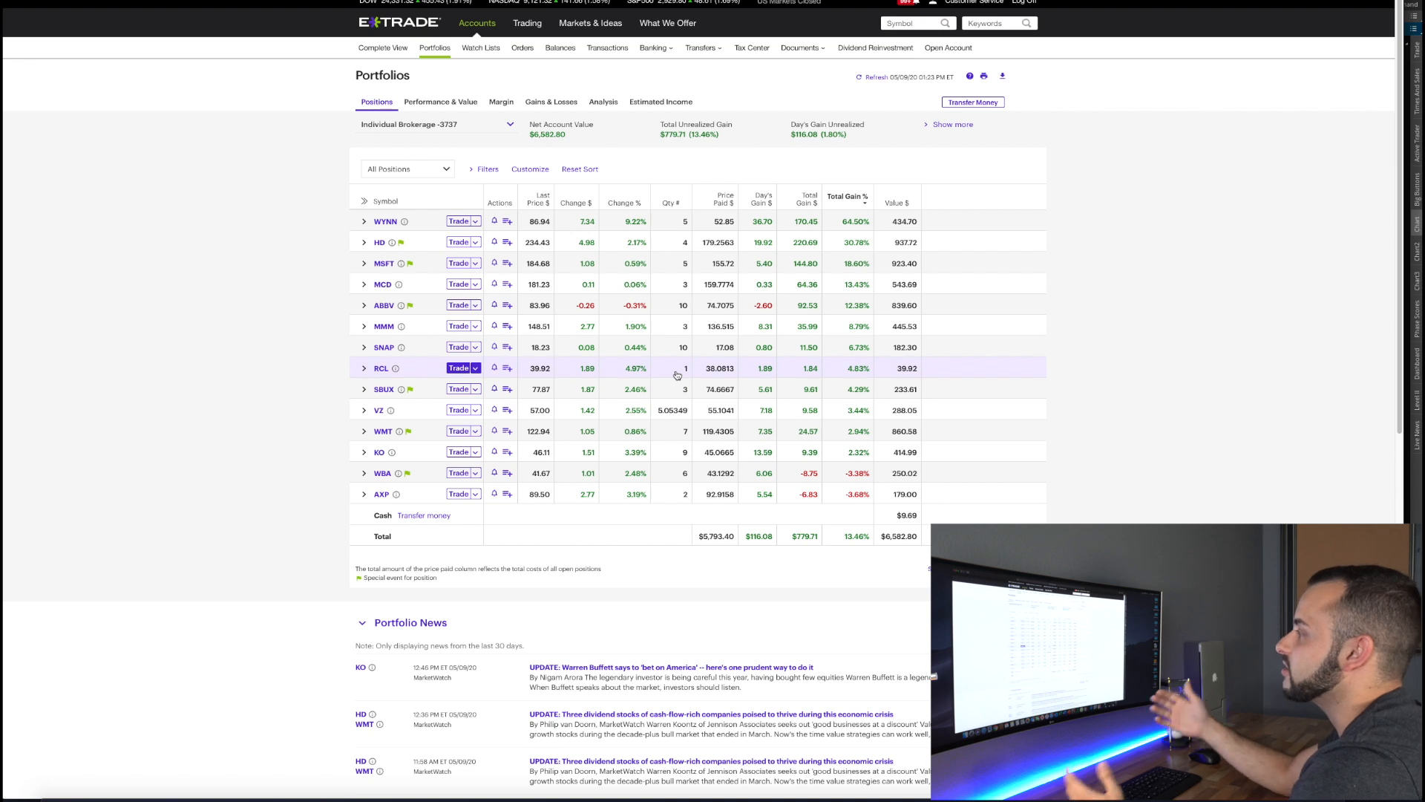
mouse_move(717, 378)
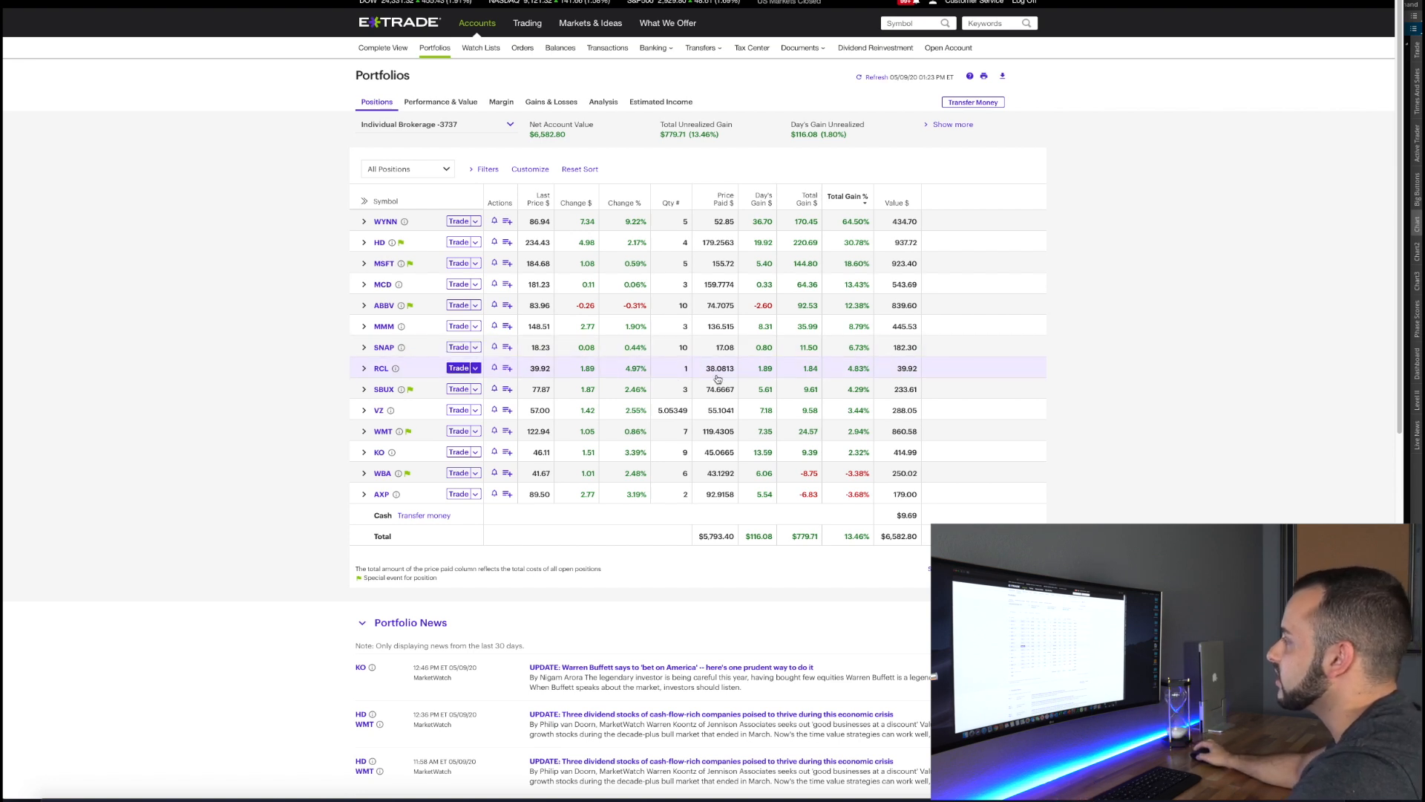
mouse_move(543, 371)
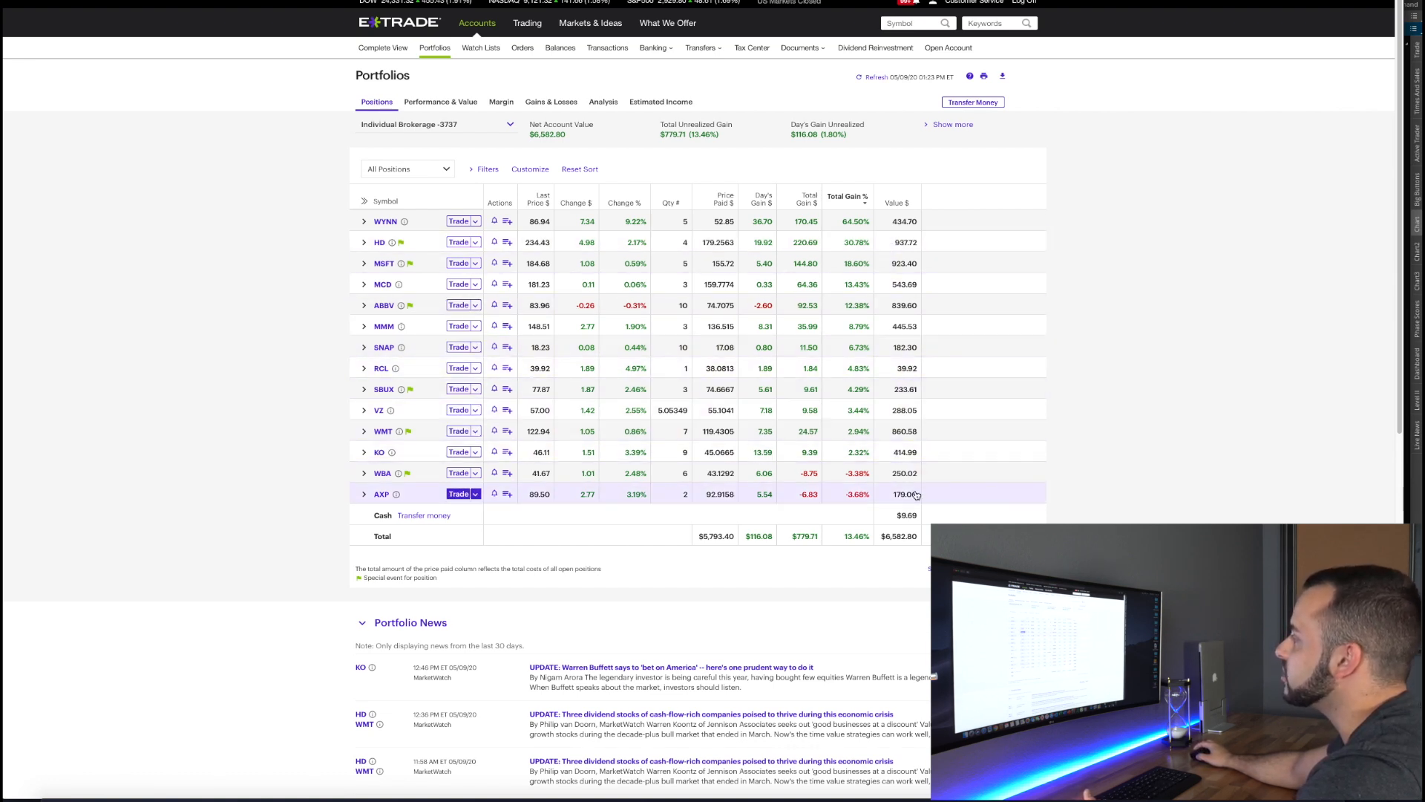
mouse_move(906, 431)
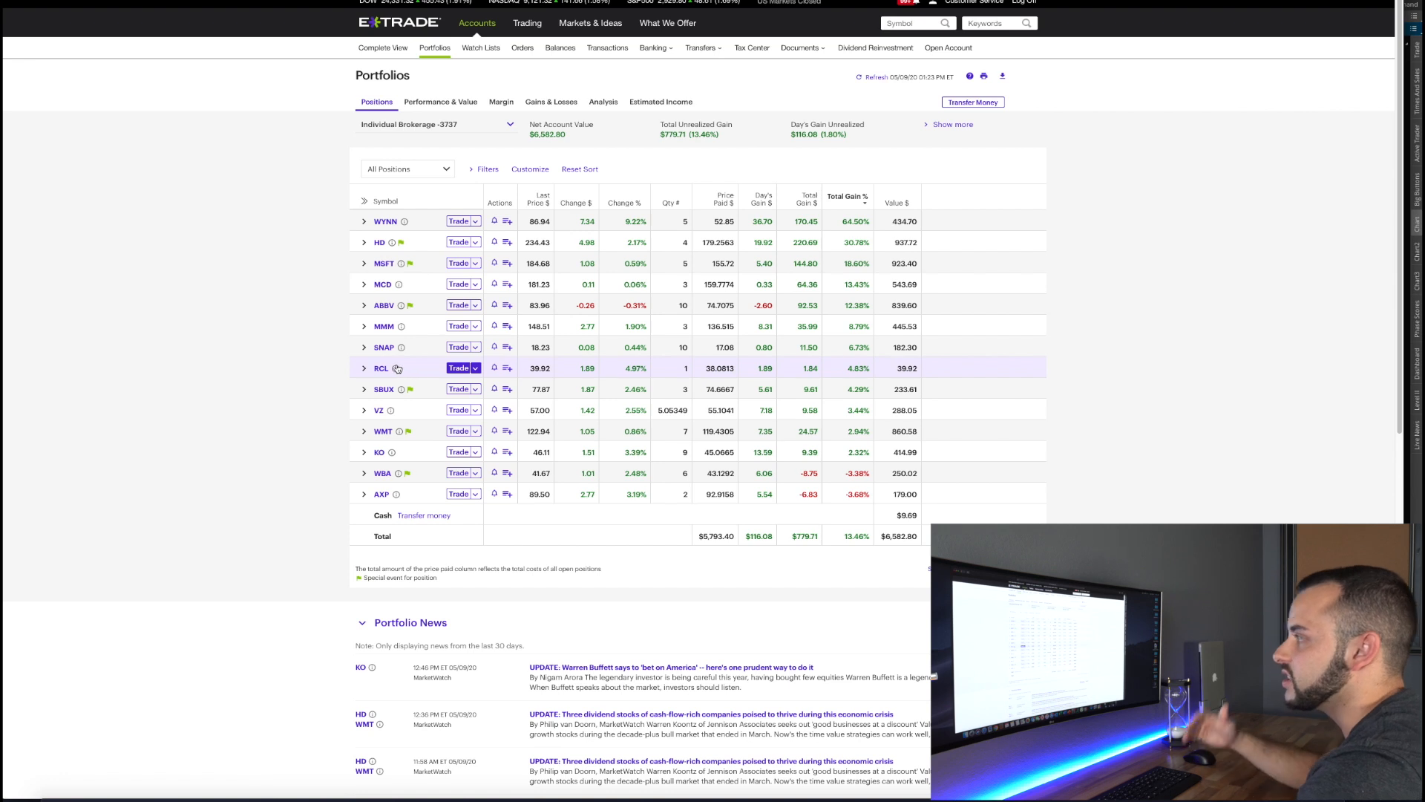
mouse_move(381, 368)
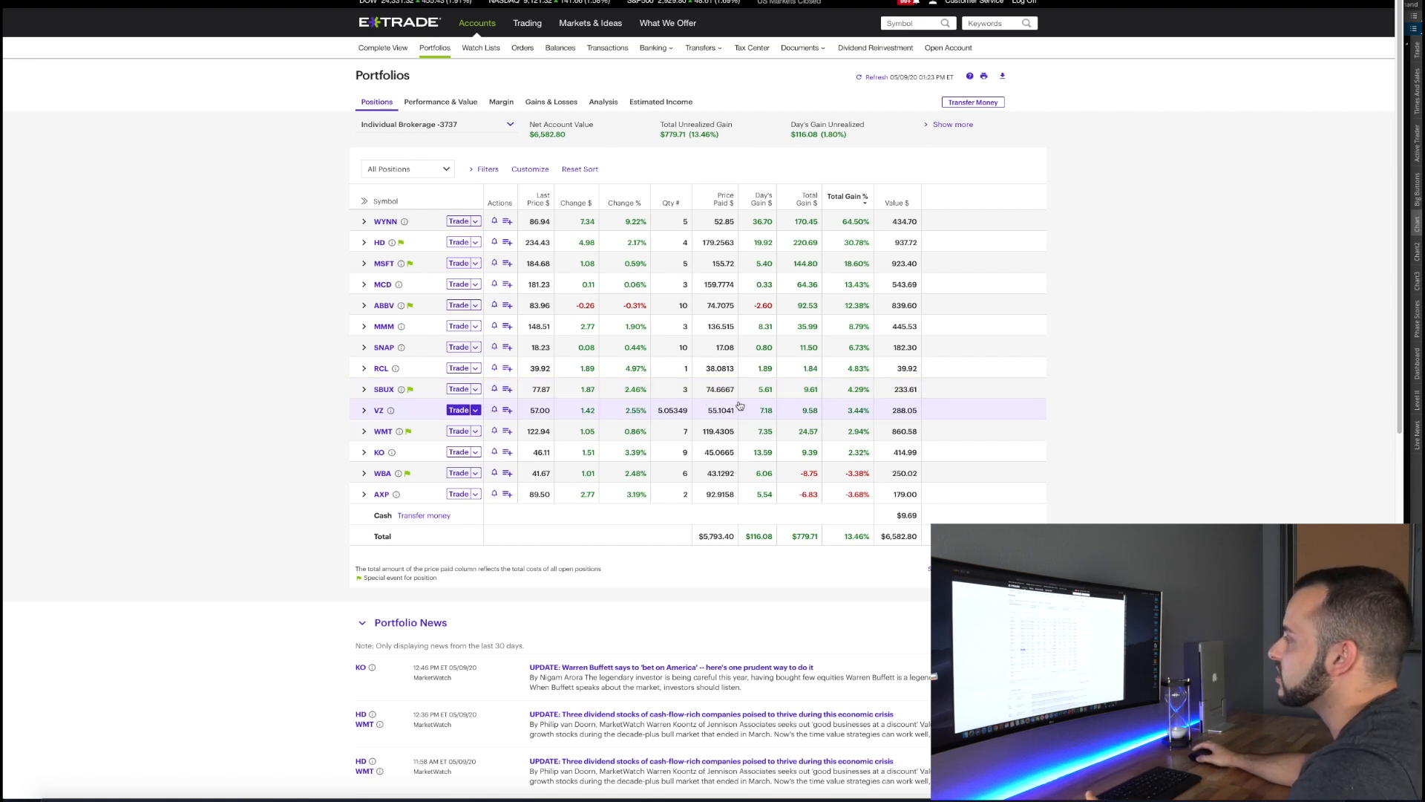
mouse_move(600, 389)
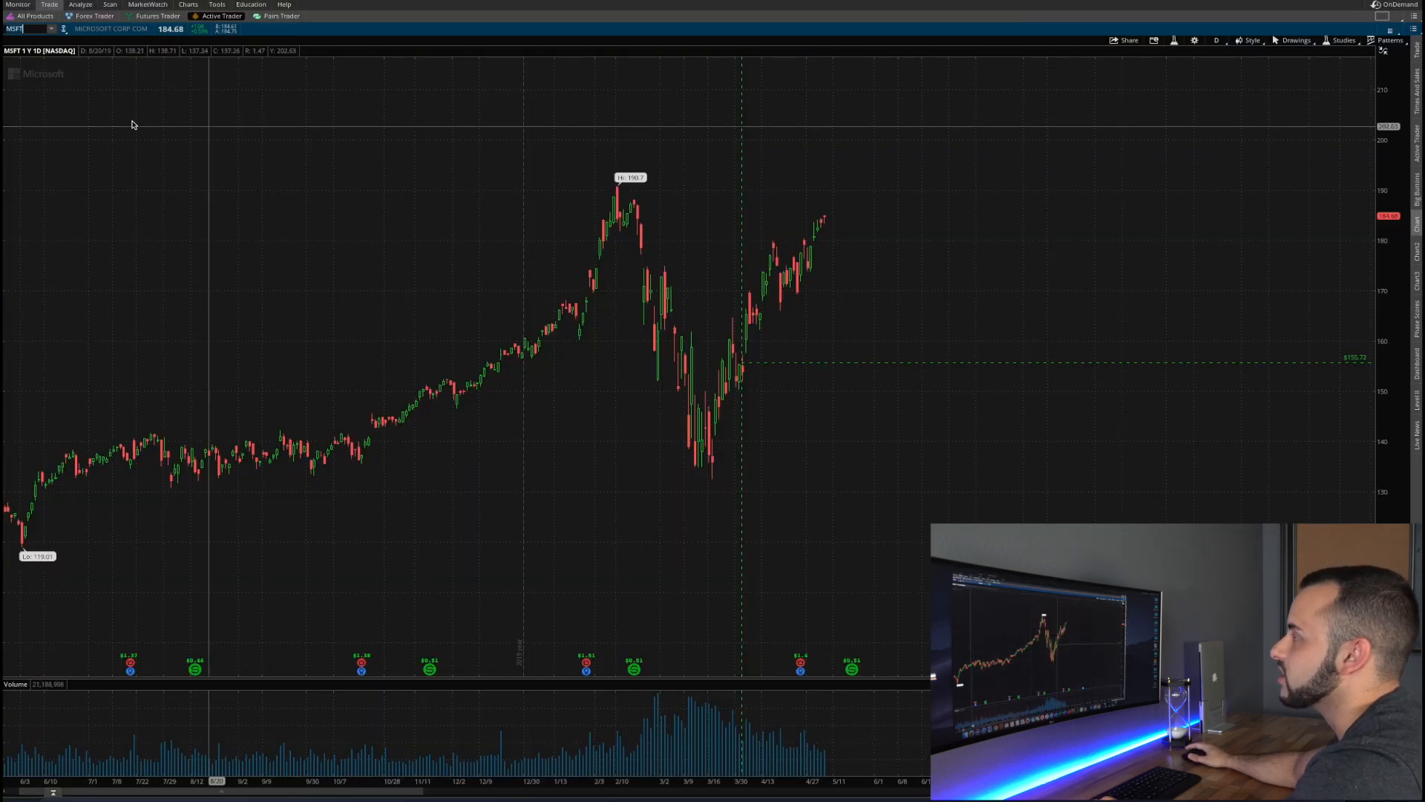
Step: Load the Walmart (WMT) one-year daily chart in place of Microsoft
text(WMT)
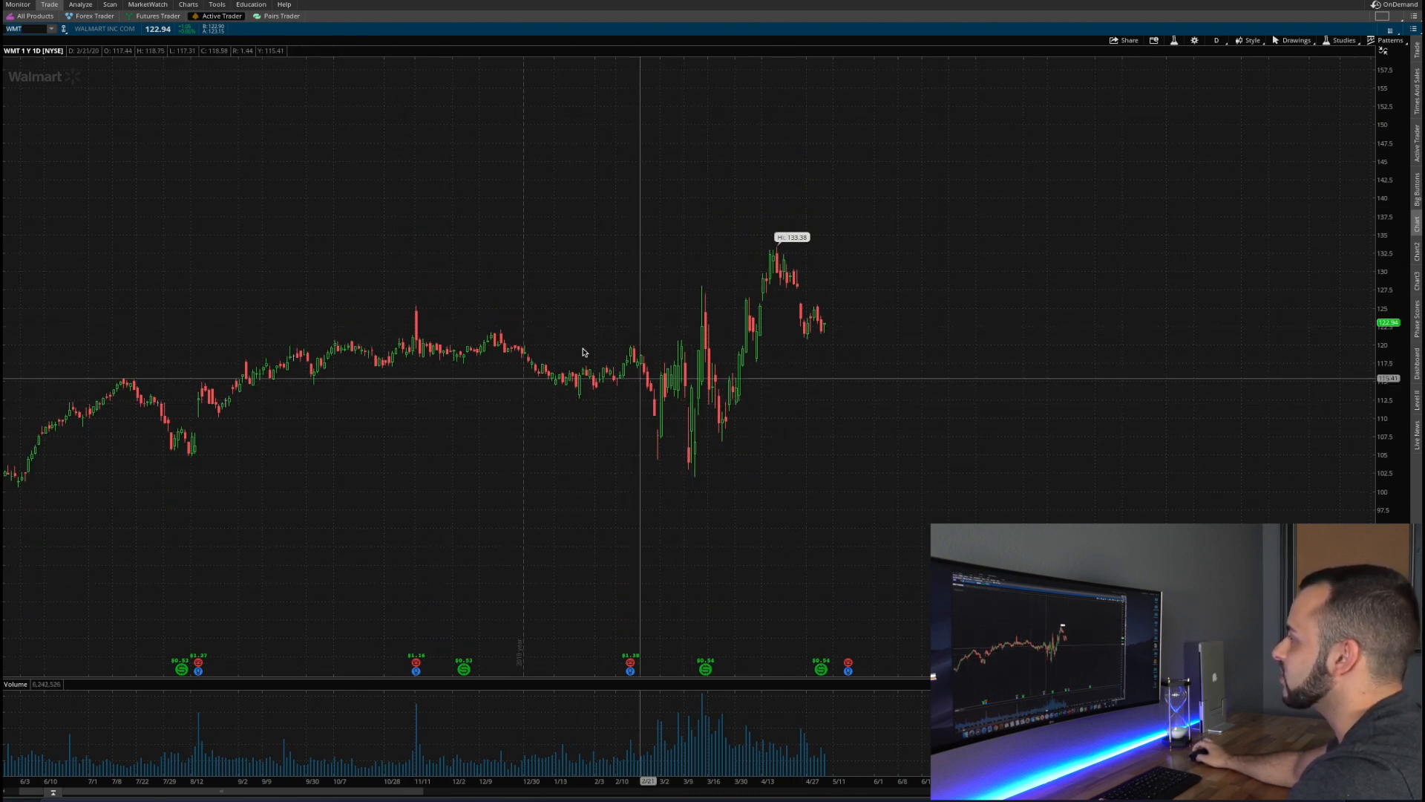
mouse_move(689, 458)
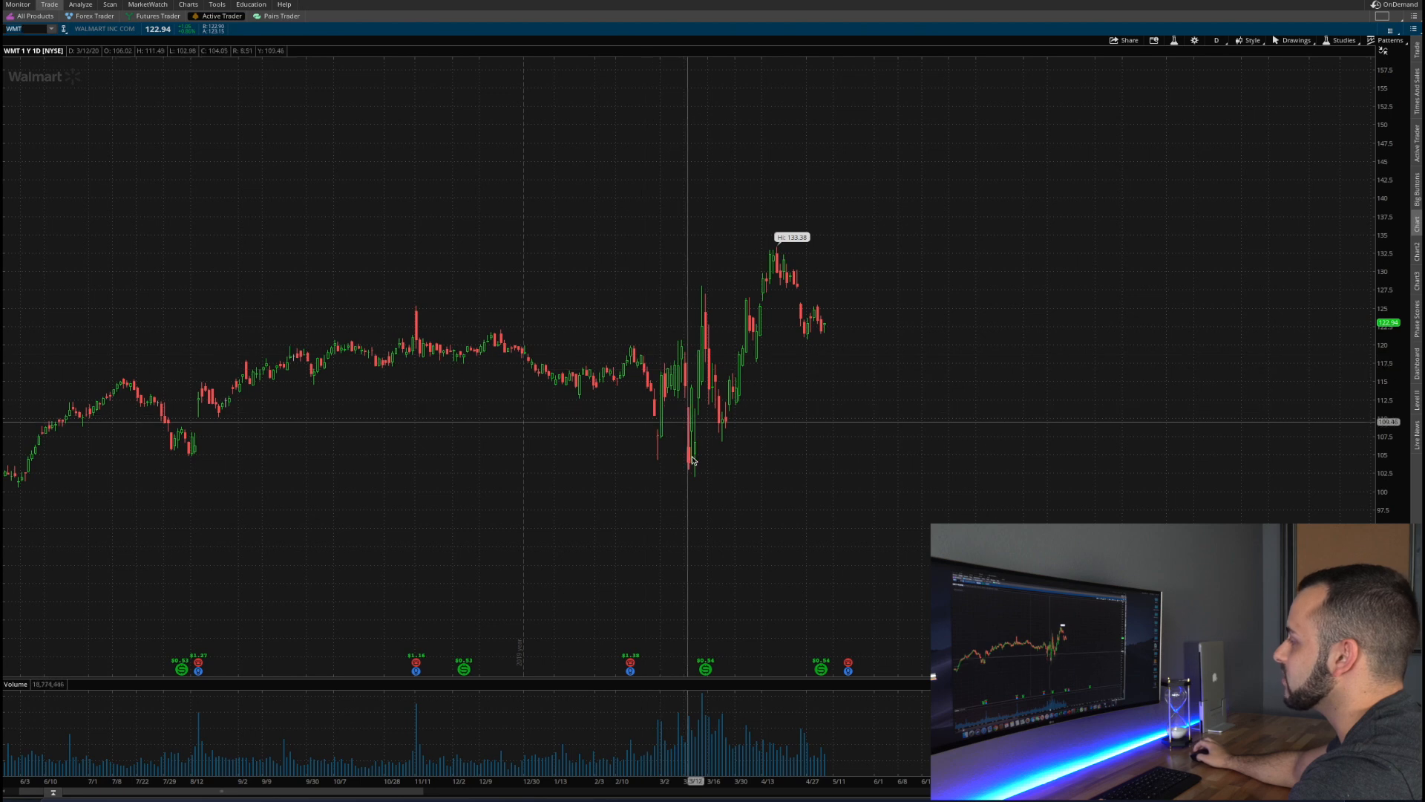
mouse_move(675, 432)
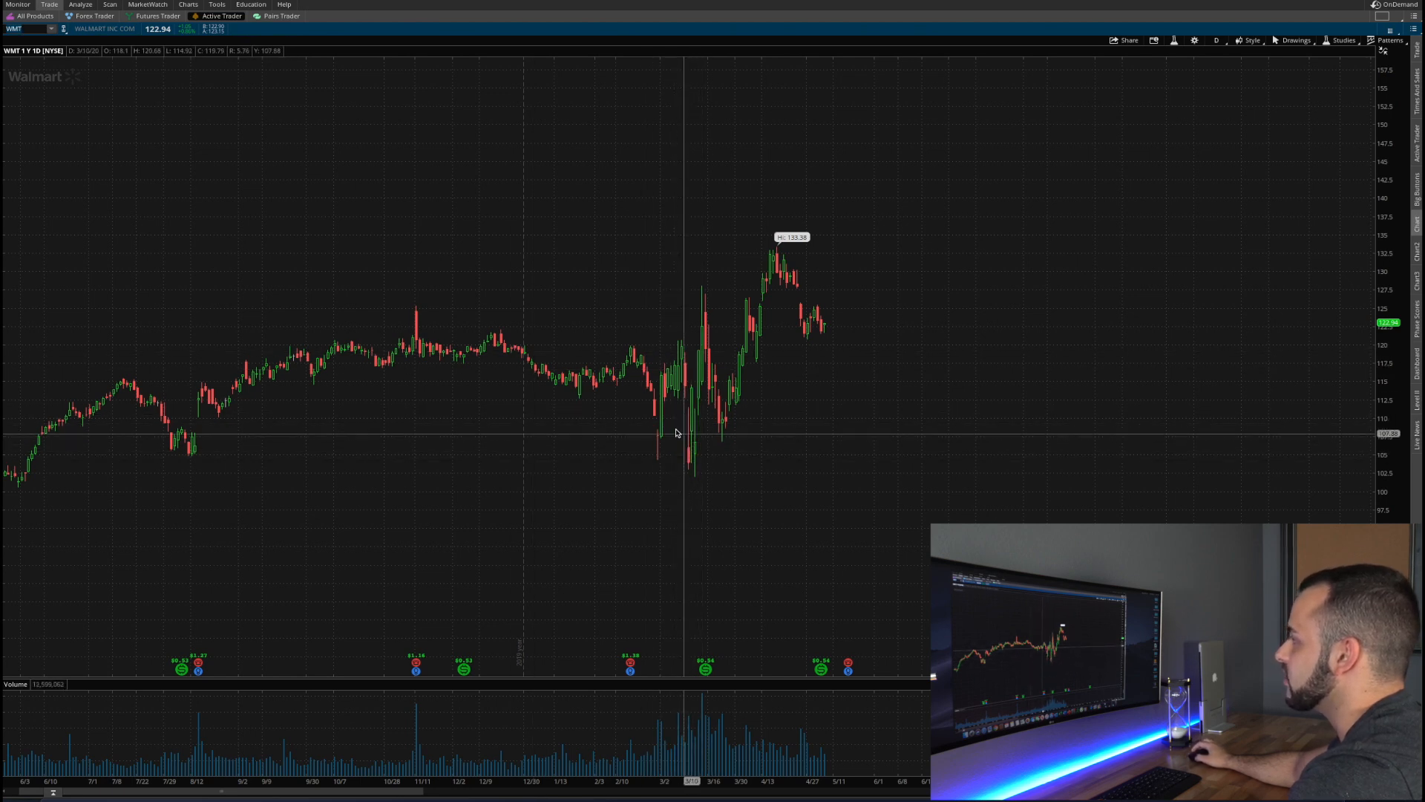
mouse_move(730, 358)
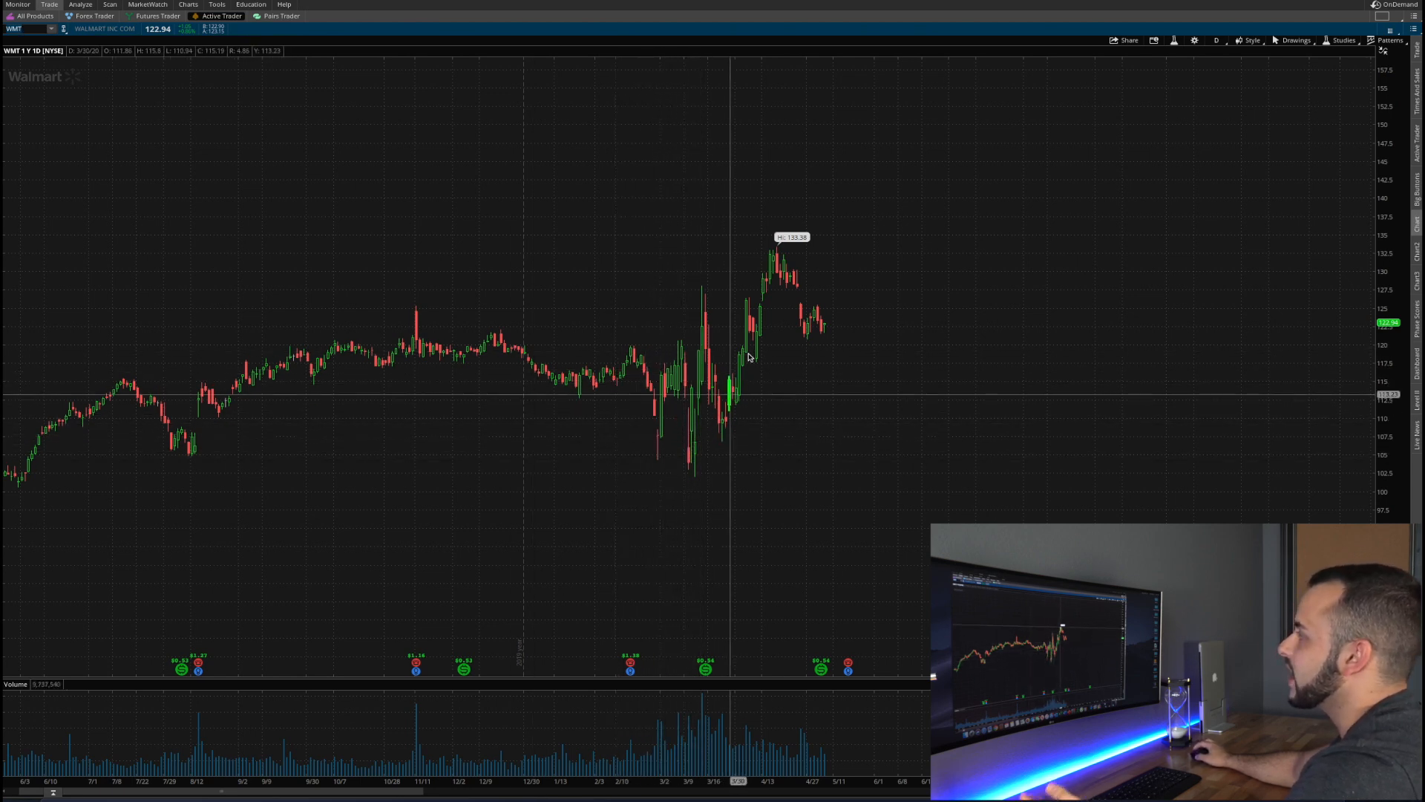
mouse_move(803, 288)
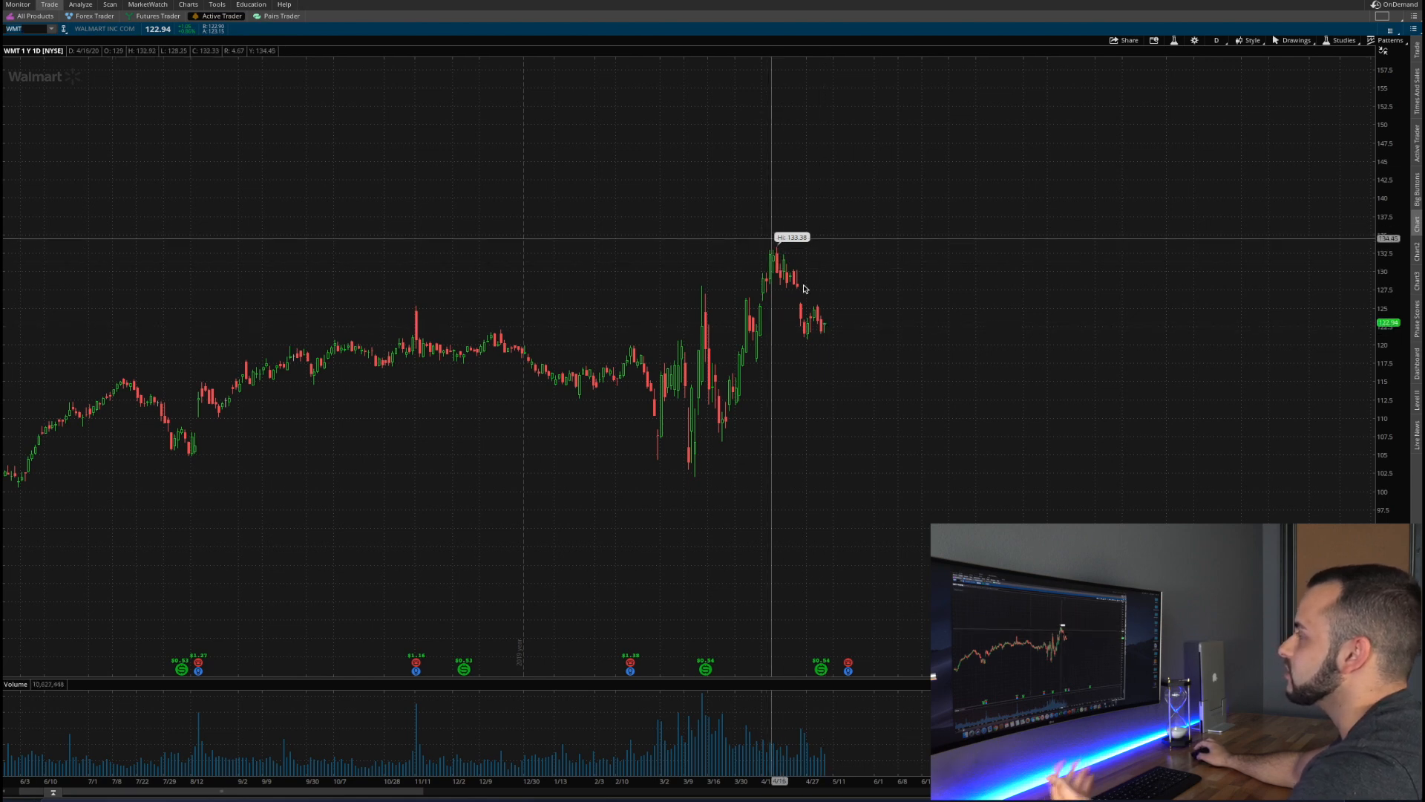
mouse_move(730, 372)
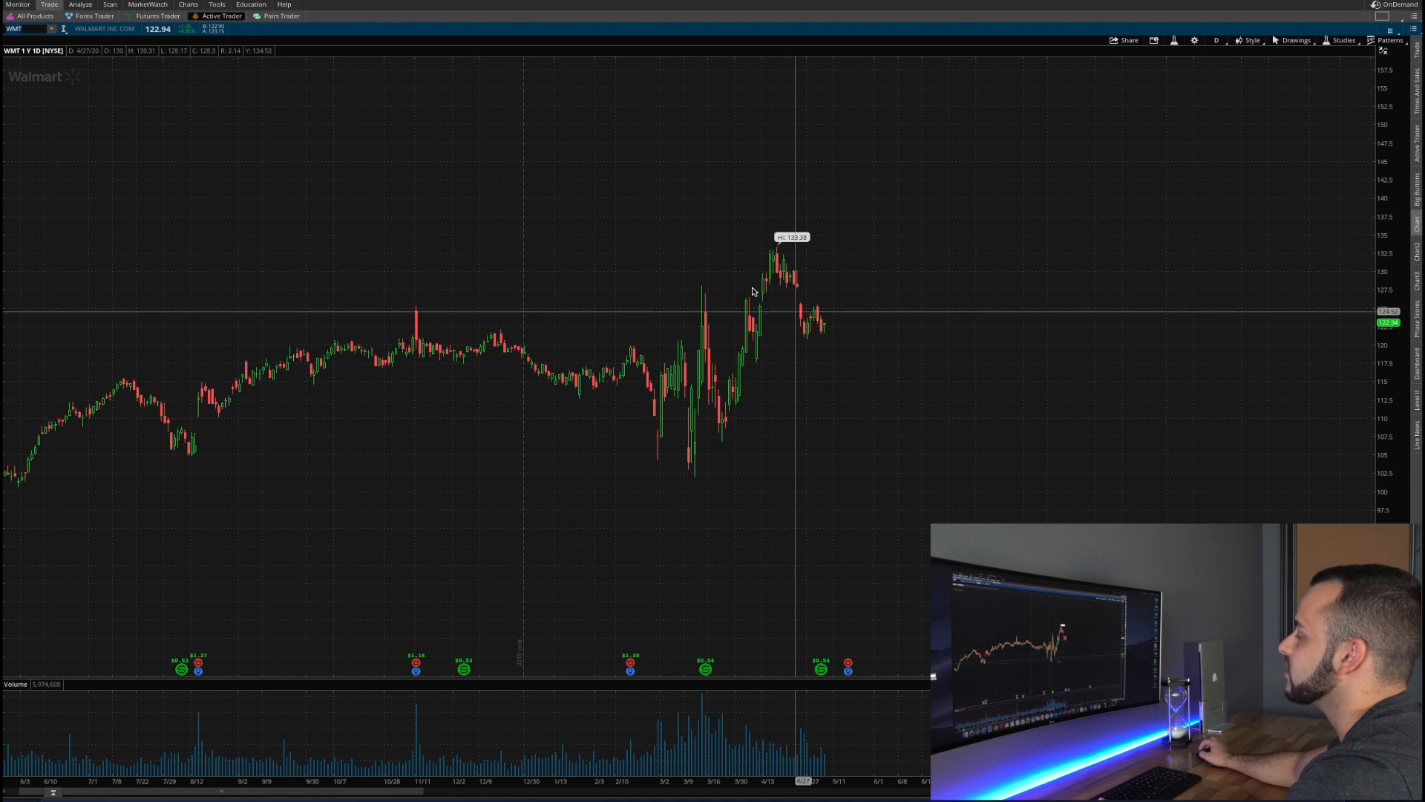
mouse_move(683, 305)
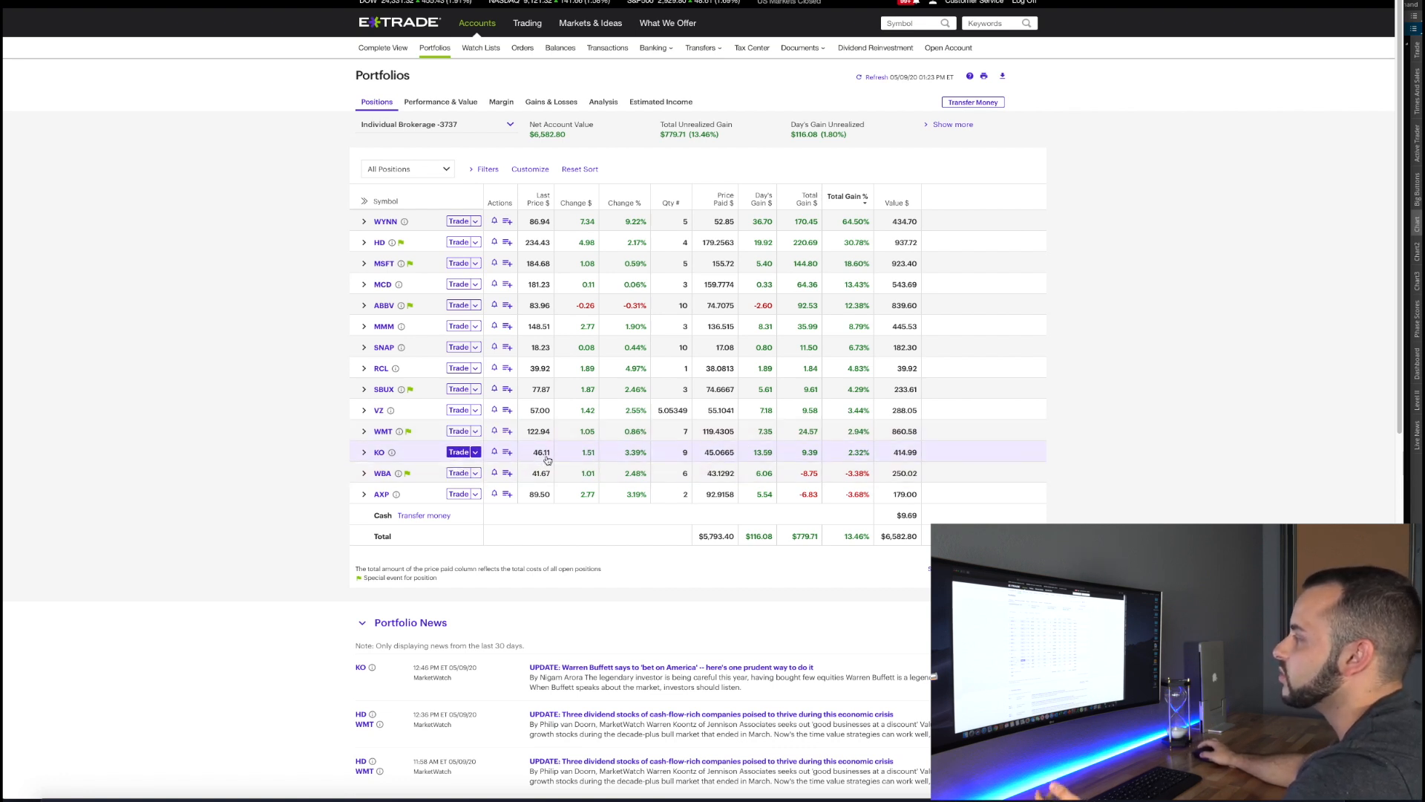
mouse_move(793, 456)
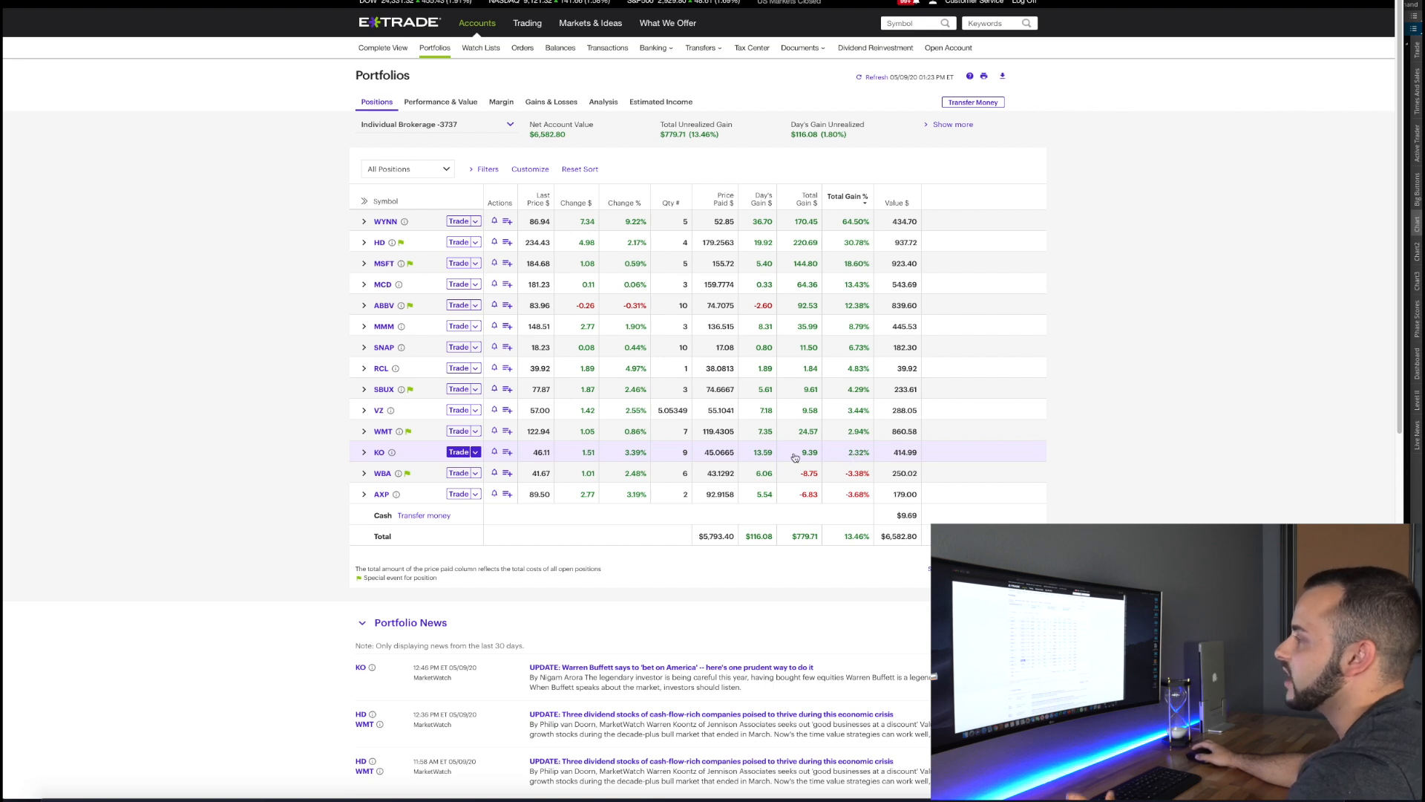
mouse_move(399, 465)
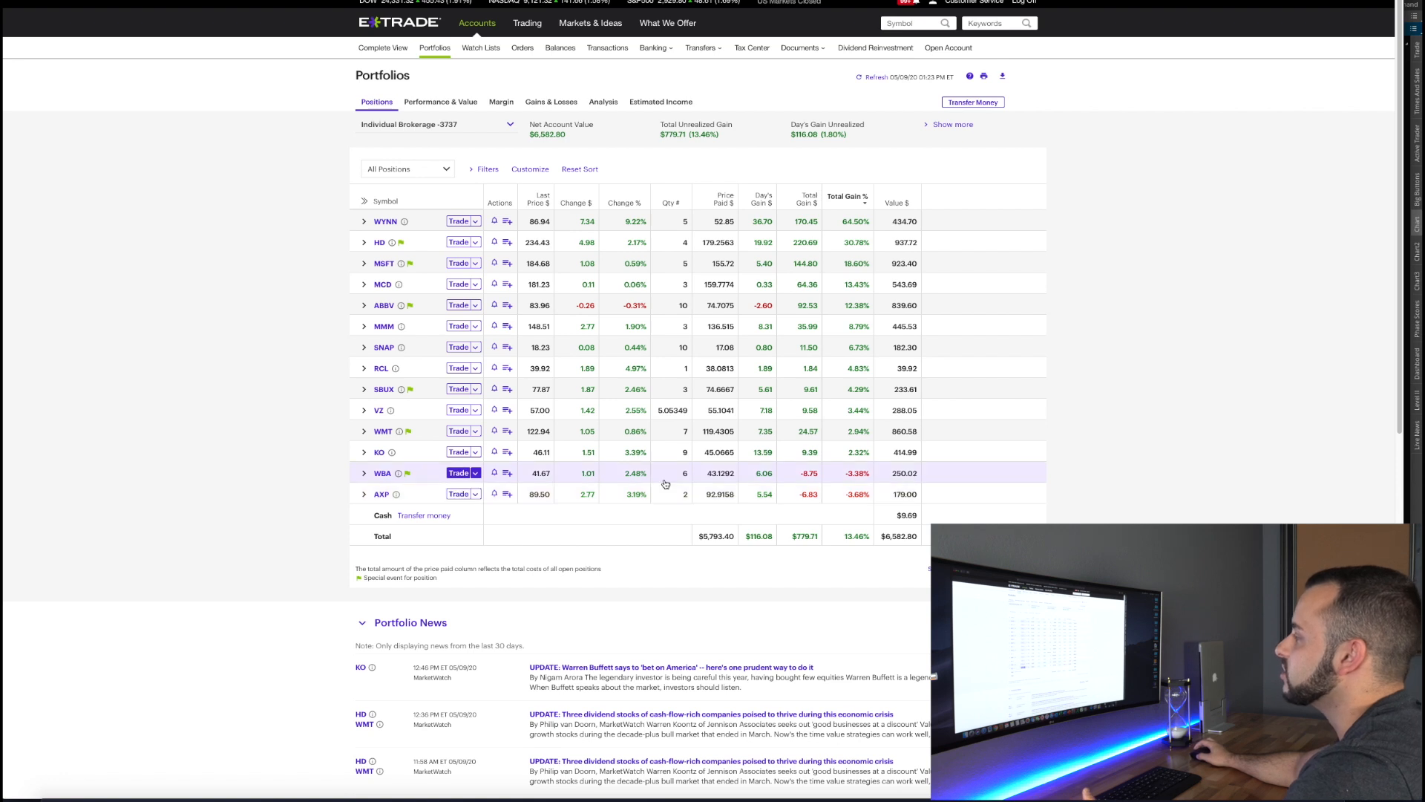
mouse_move(856, 483)
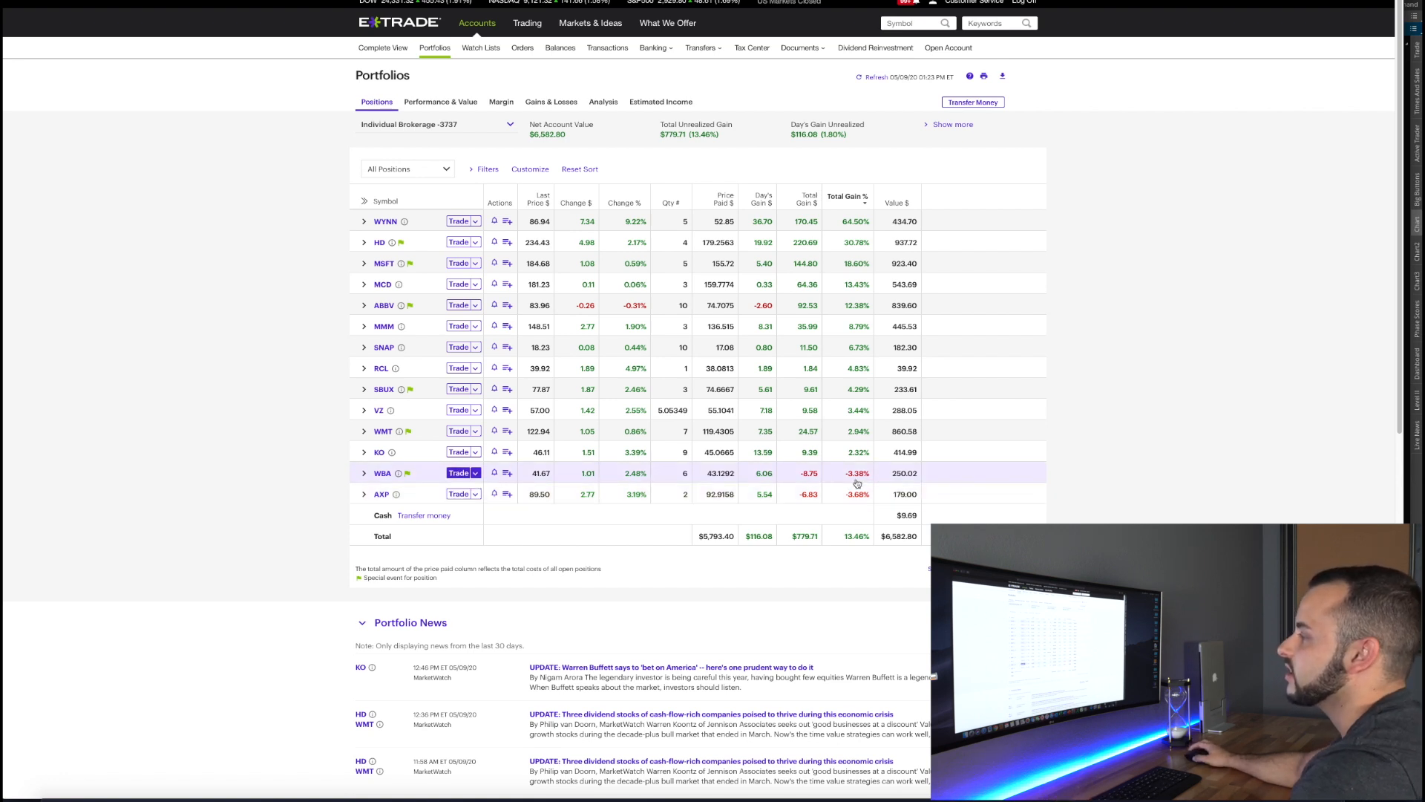
mouse_move(415, 484)
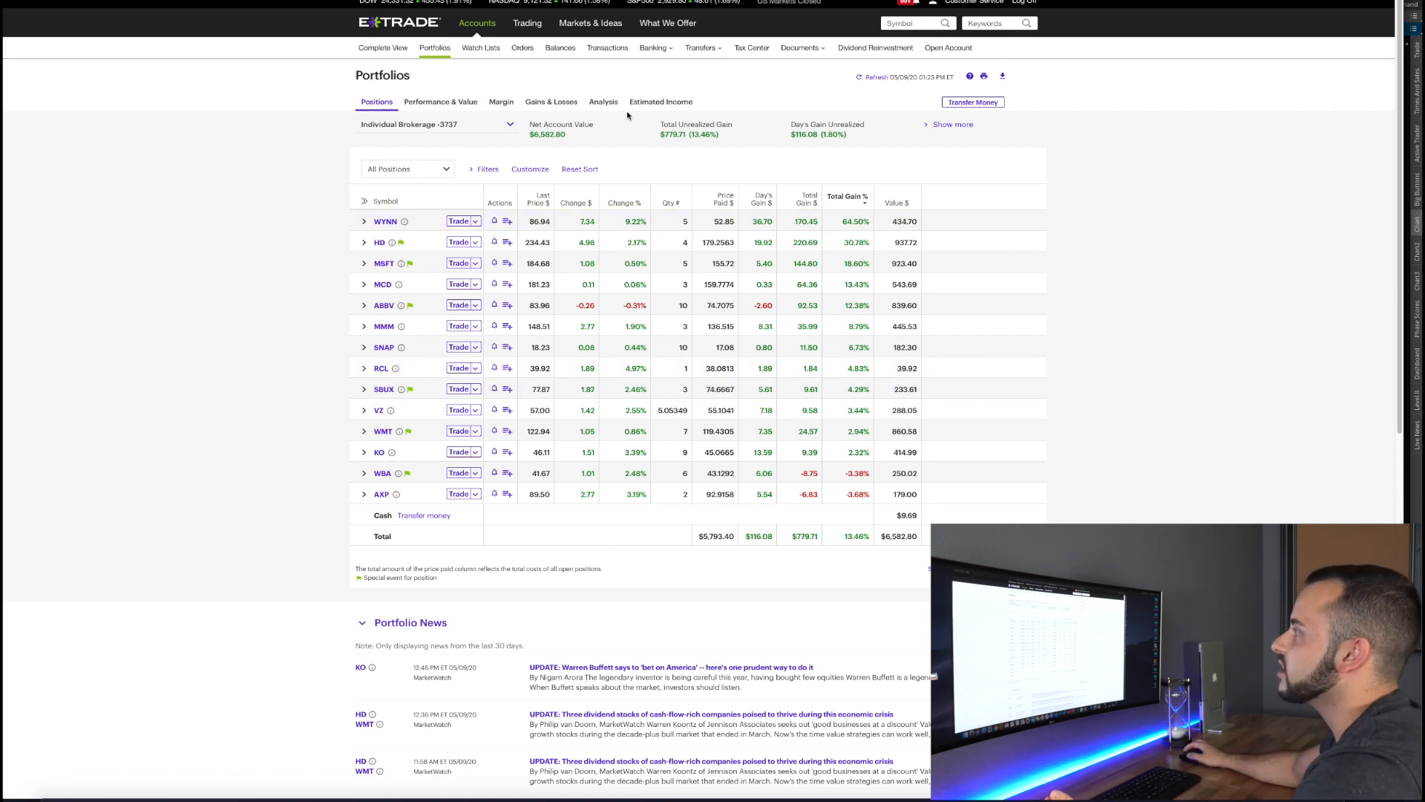
Step: Show the Estimated Income view projecting $197.98 in dividends for the next year
click(661, 101)
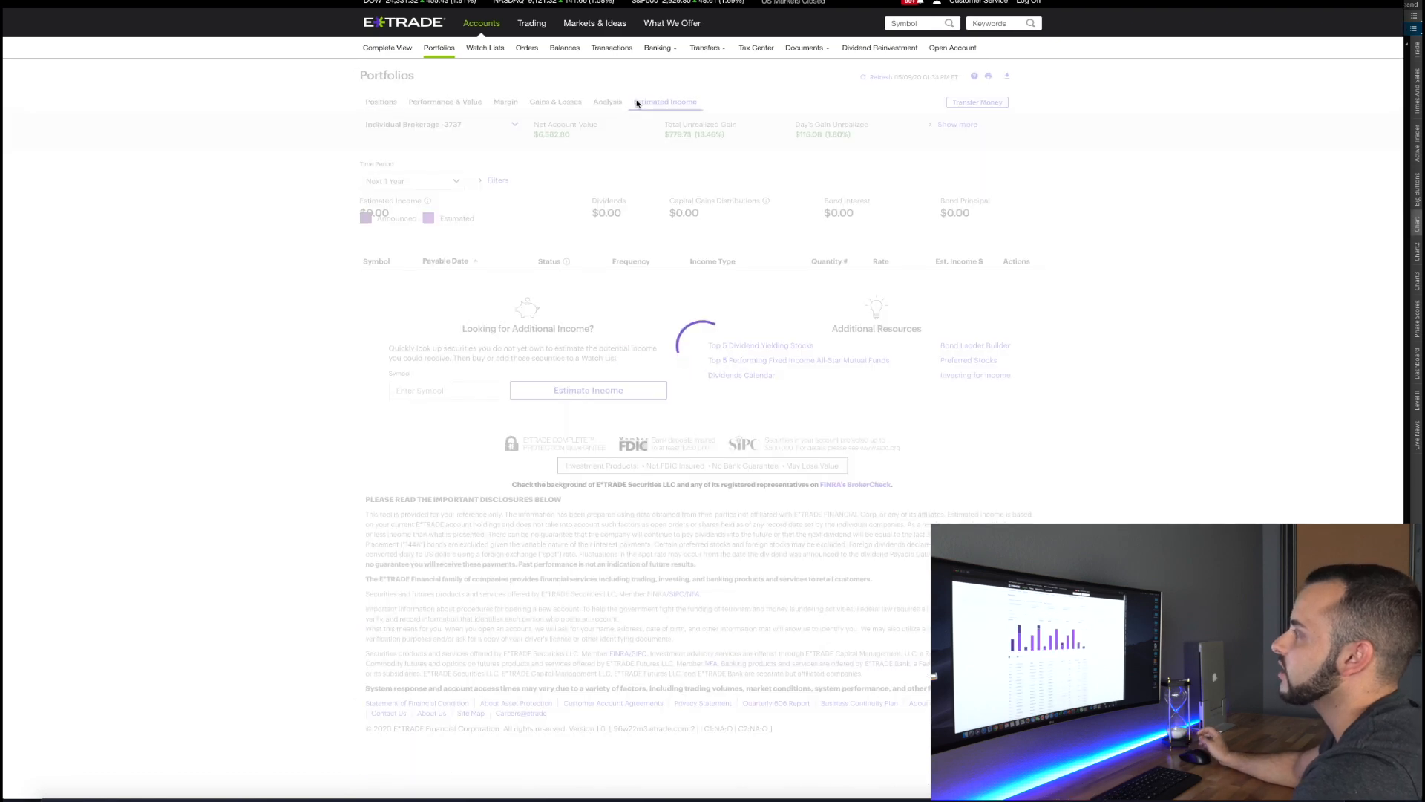
click(665, 101)
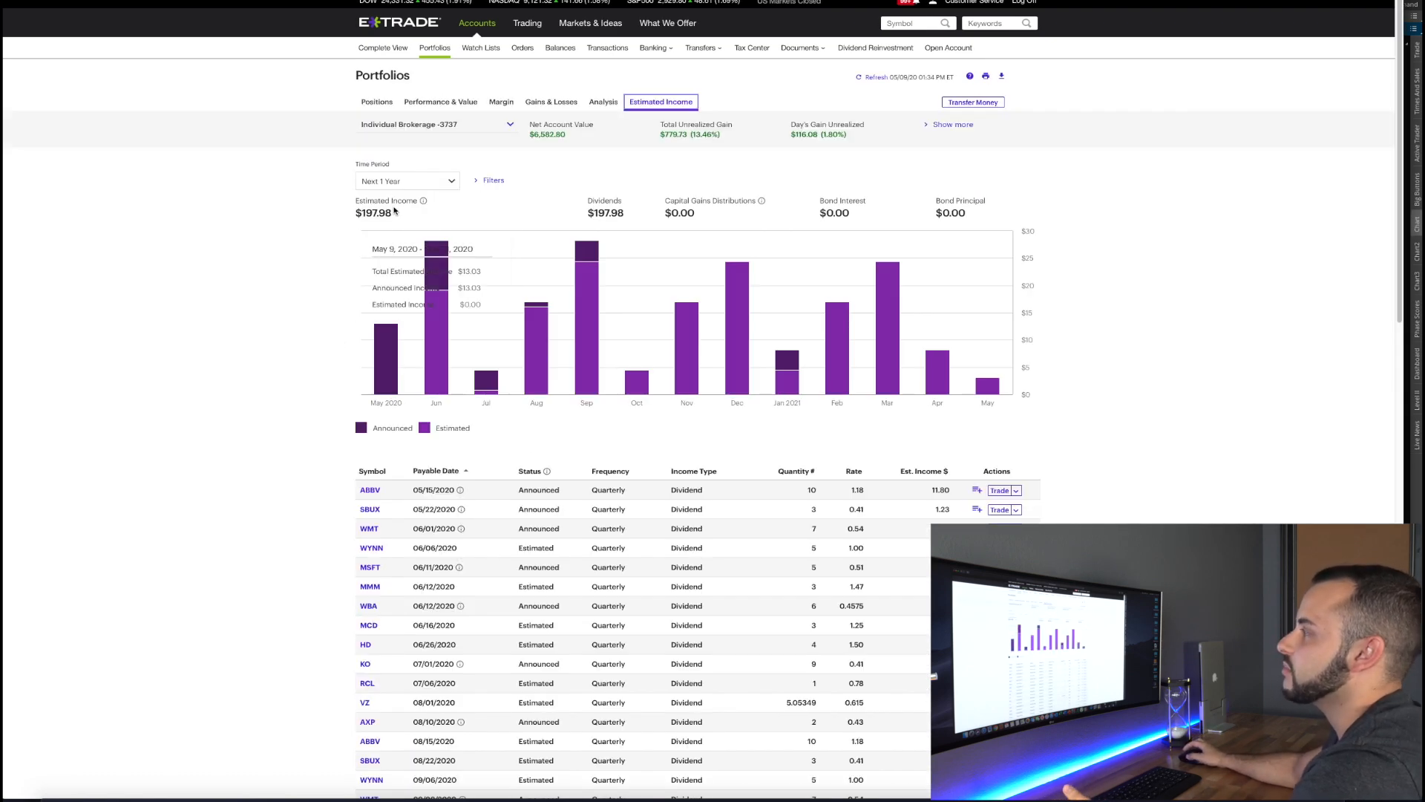
mouse_move(409, 213)
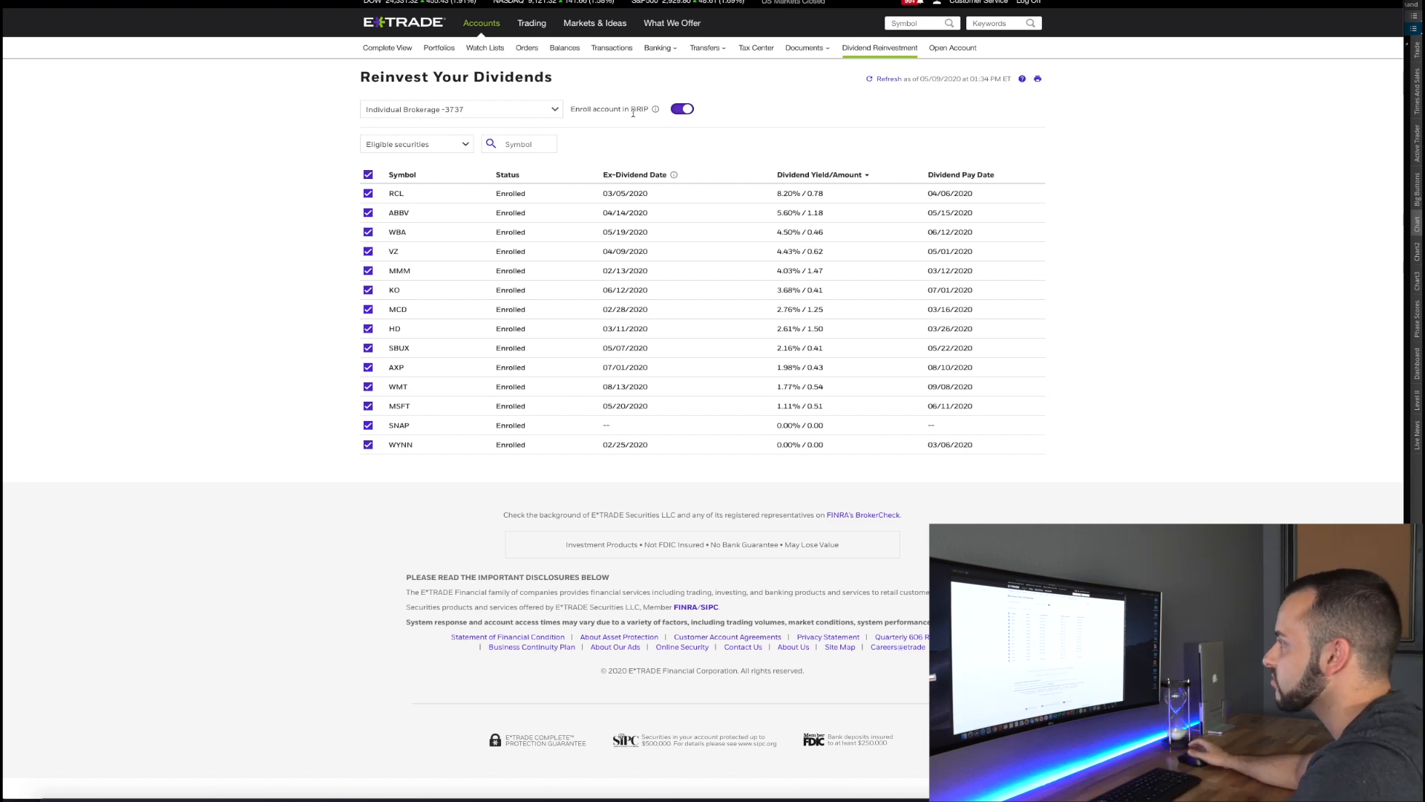
mouse_move(763, 191)
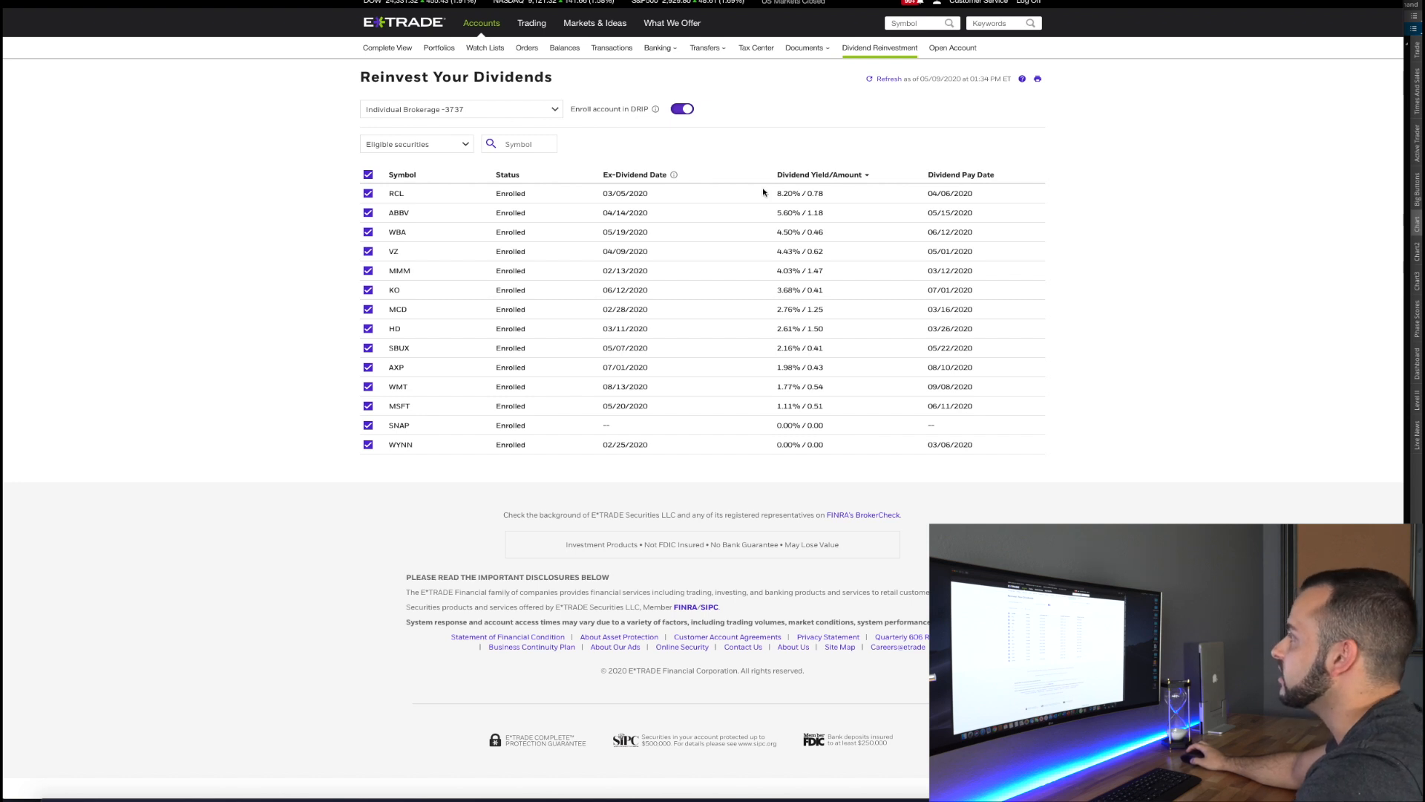
mouse_move(776, 437)
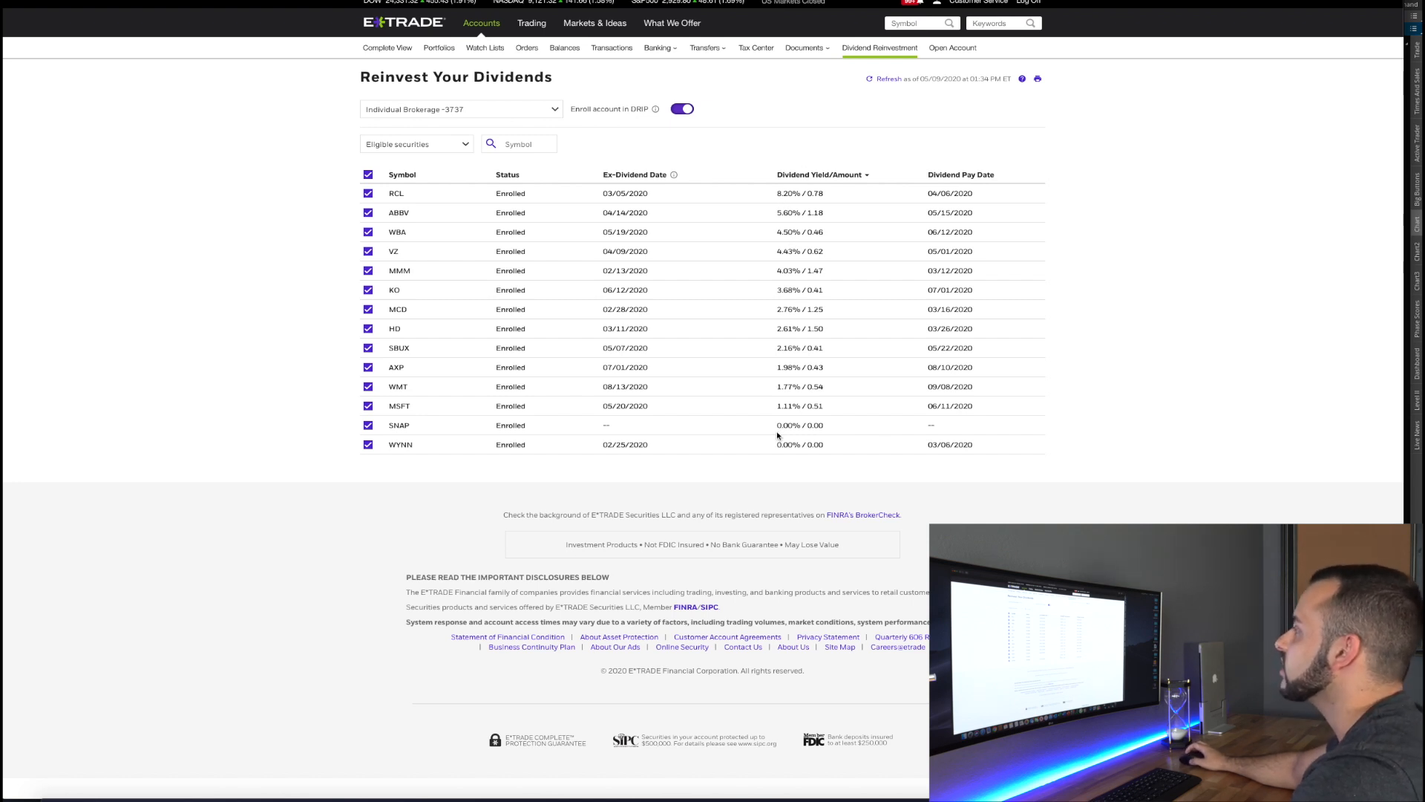
mouse_move(778, 203)
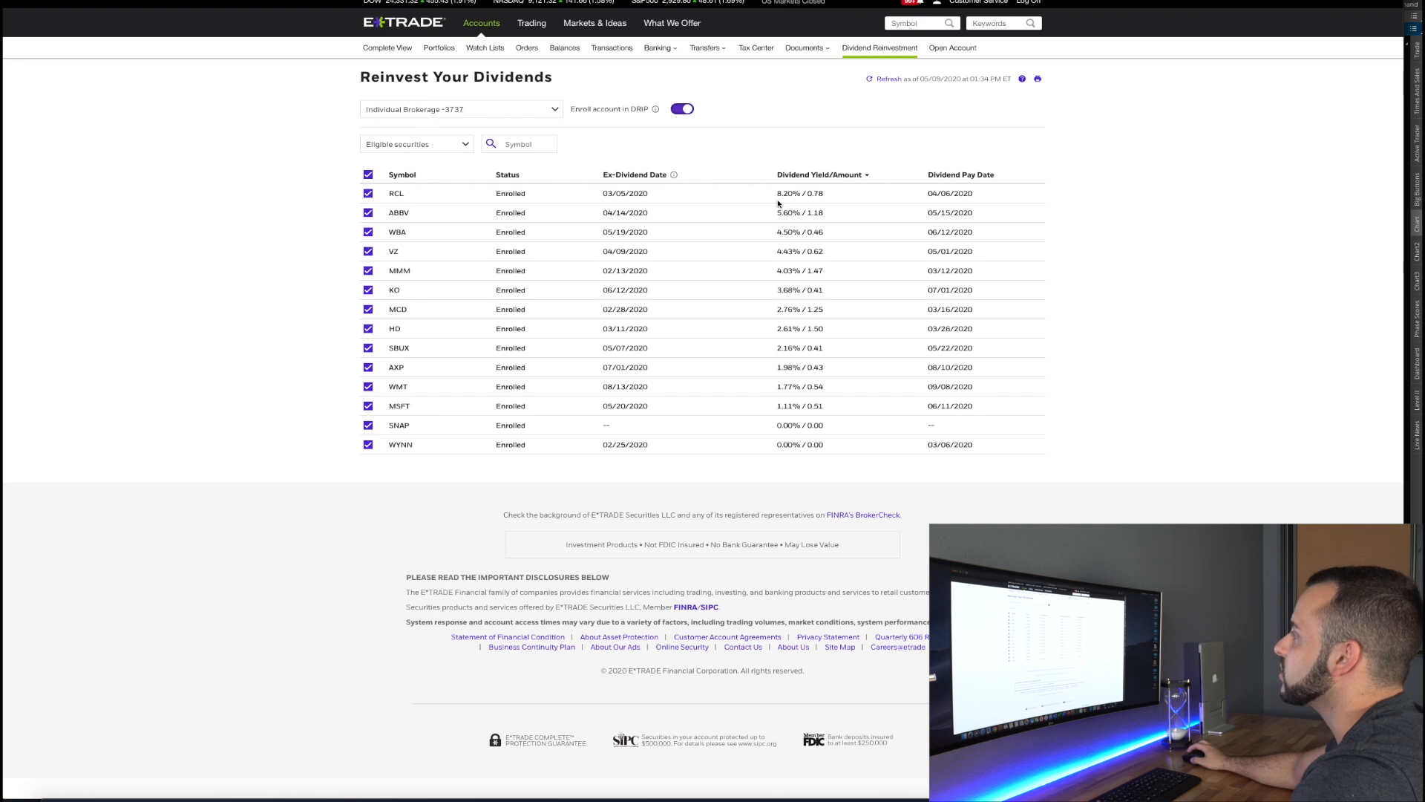
mouse_move(777, 200)
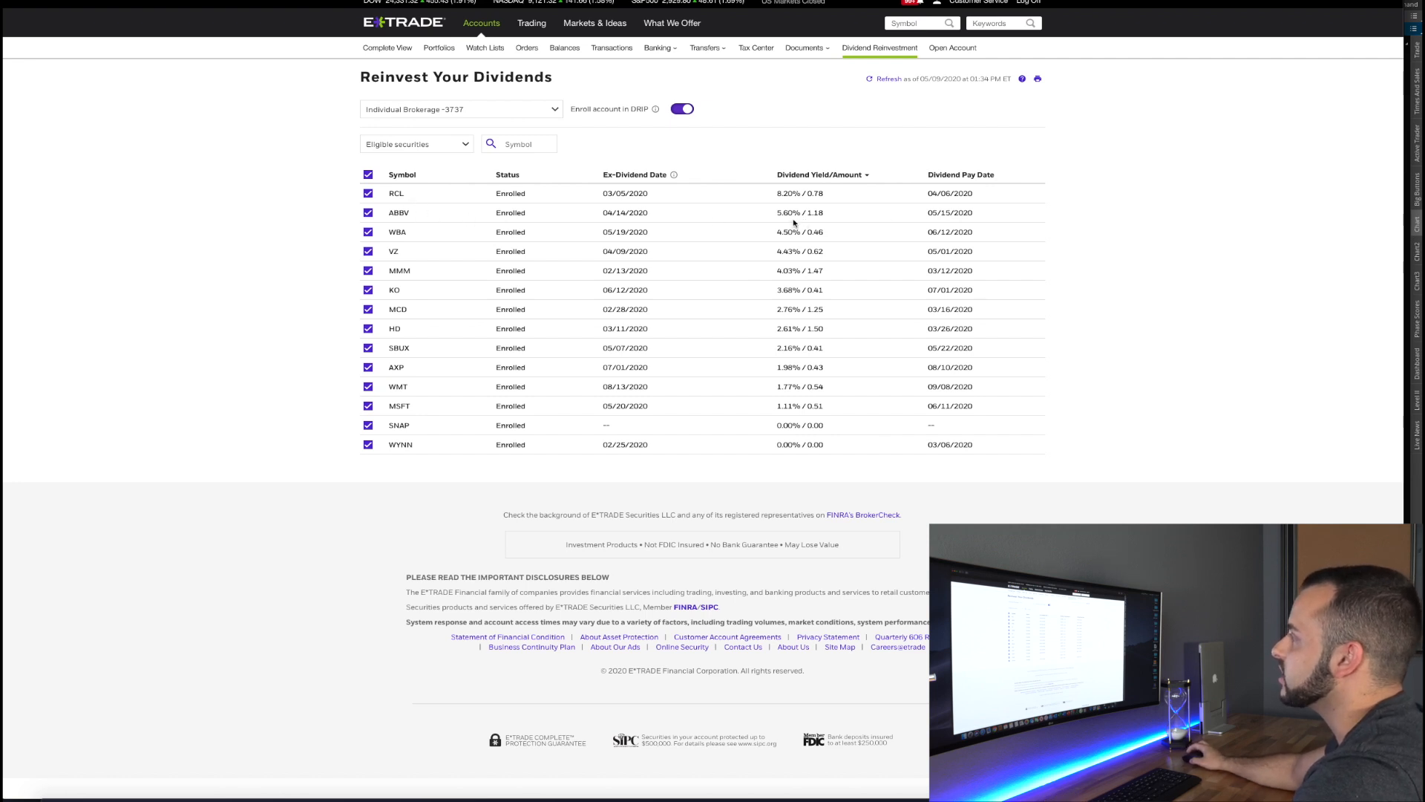
mouse_move(787, 218)
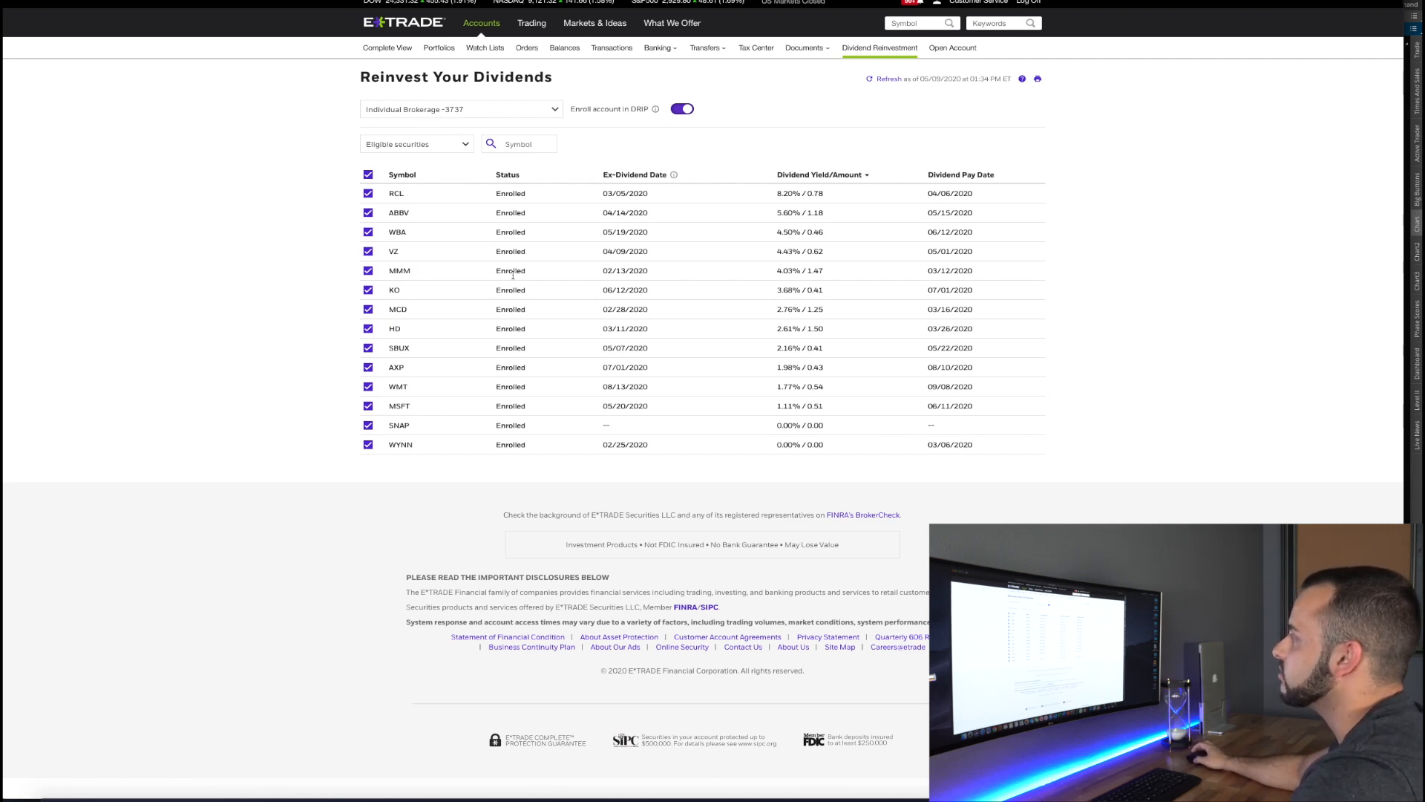
mouse_move(411, 290)
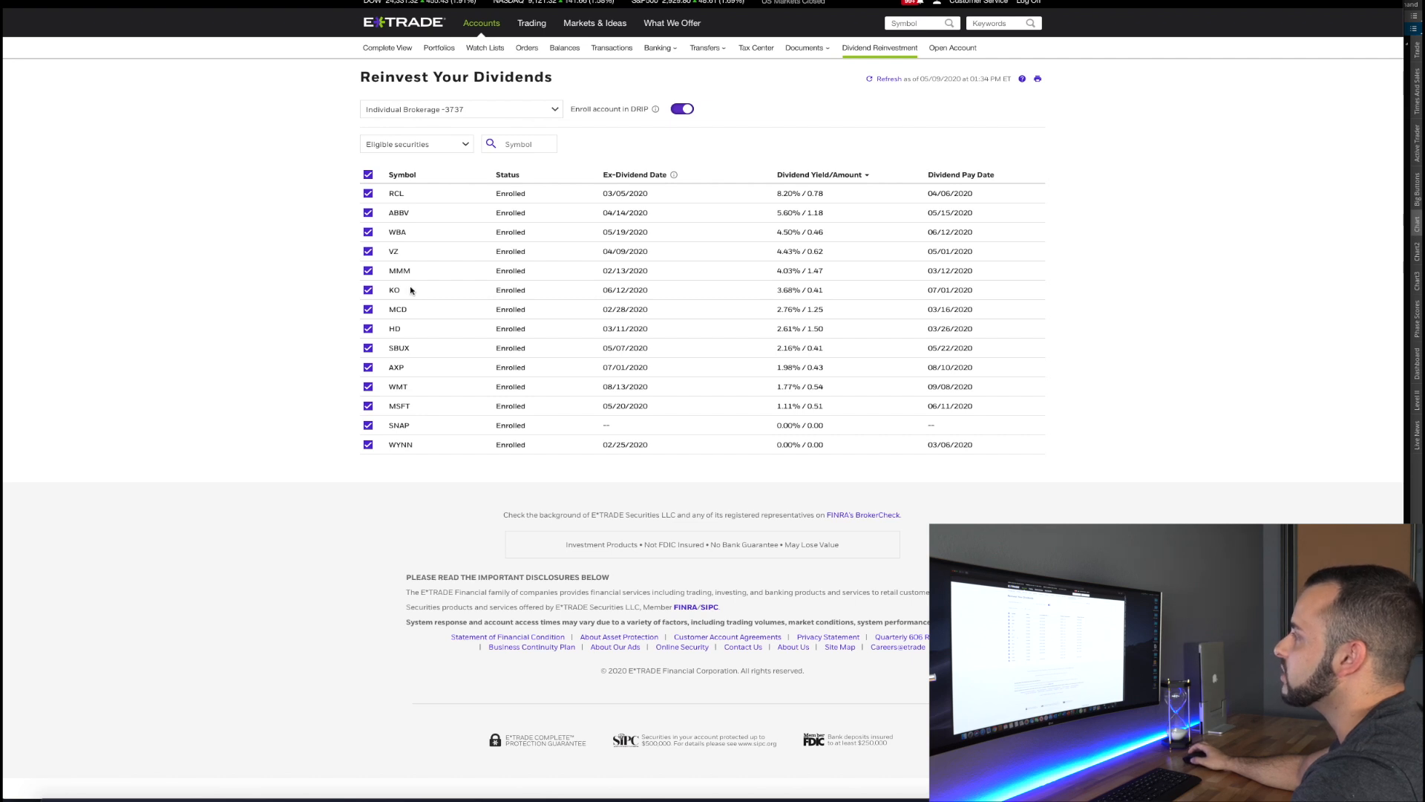
mouse_move(513, 348)
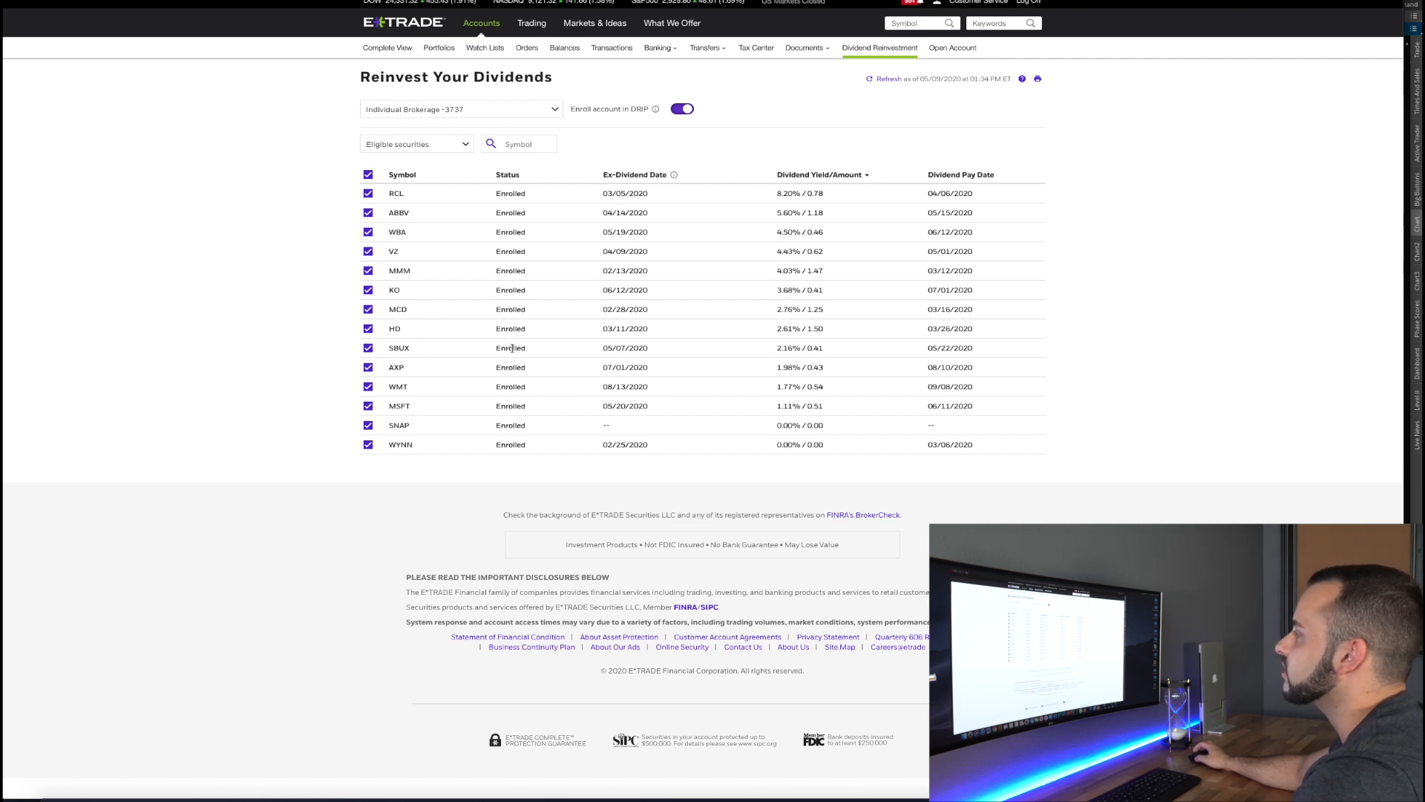
mouse_move(803, 343)
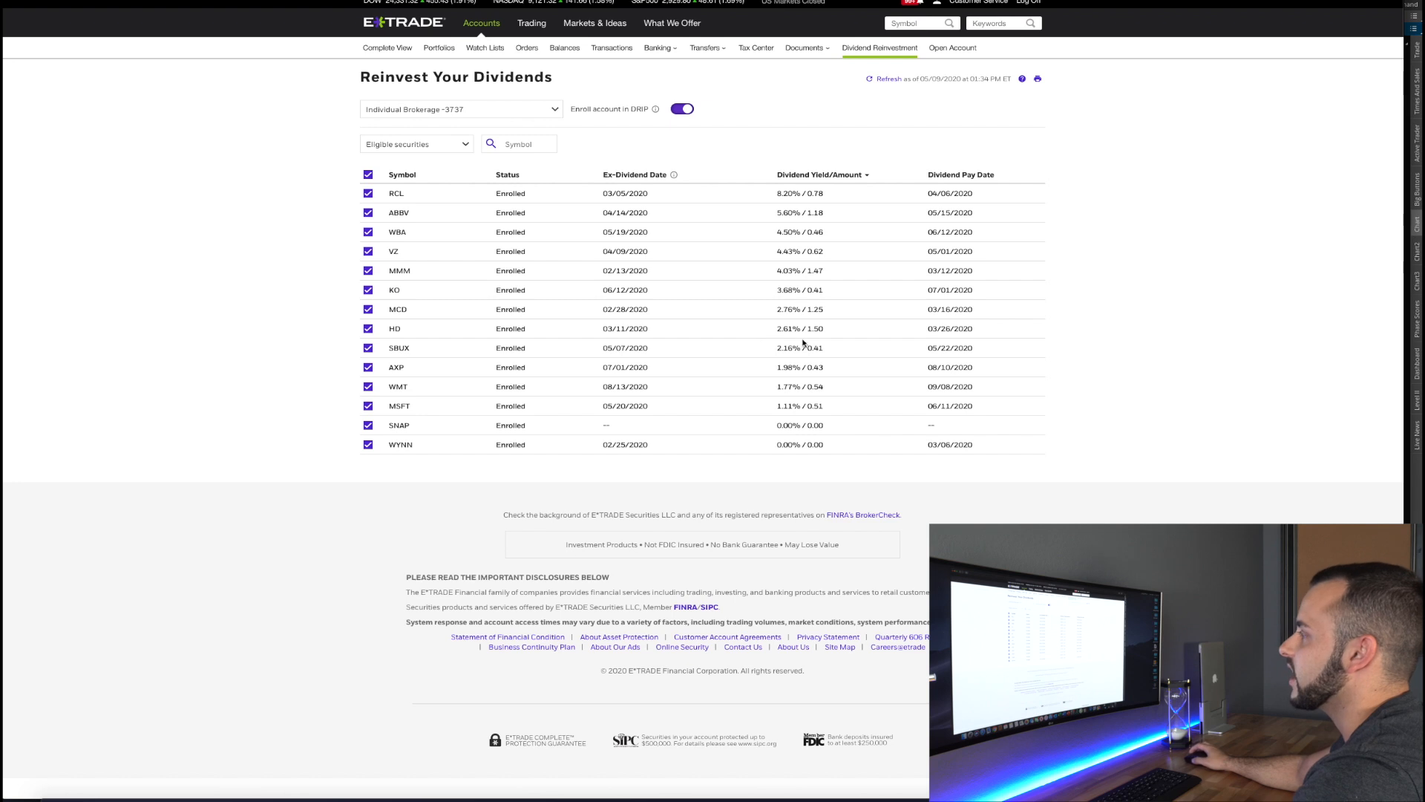
mouse_move(447, 395)
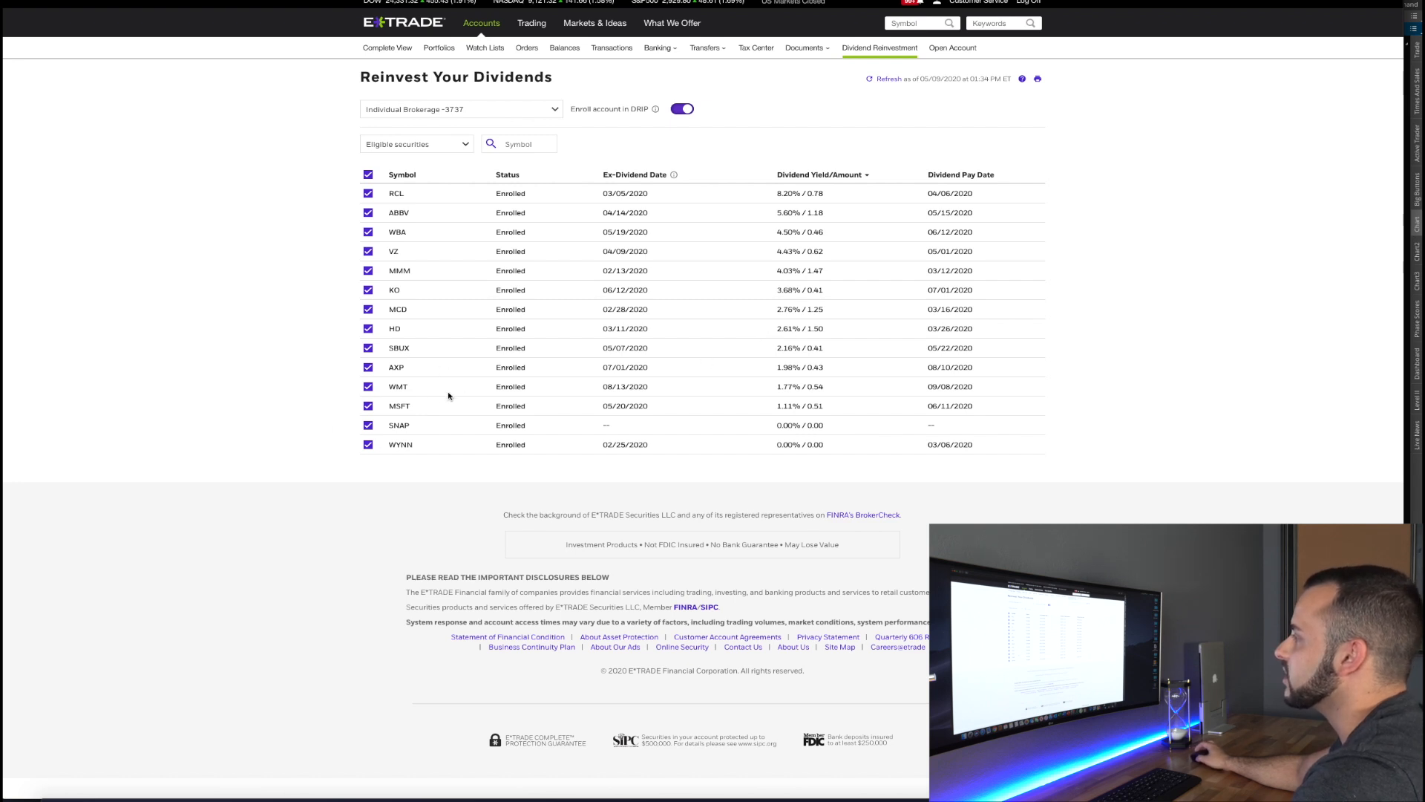
mouse_move(780, 410)
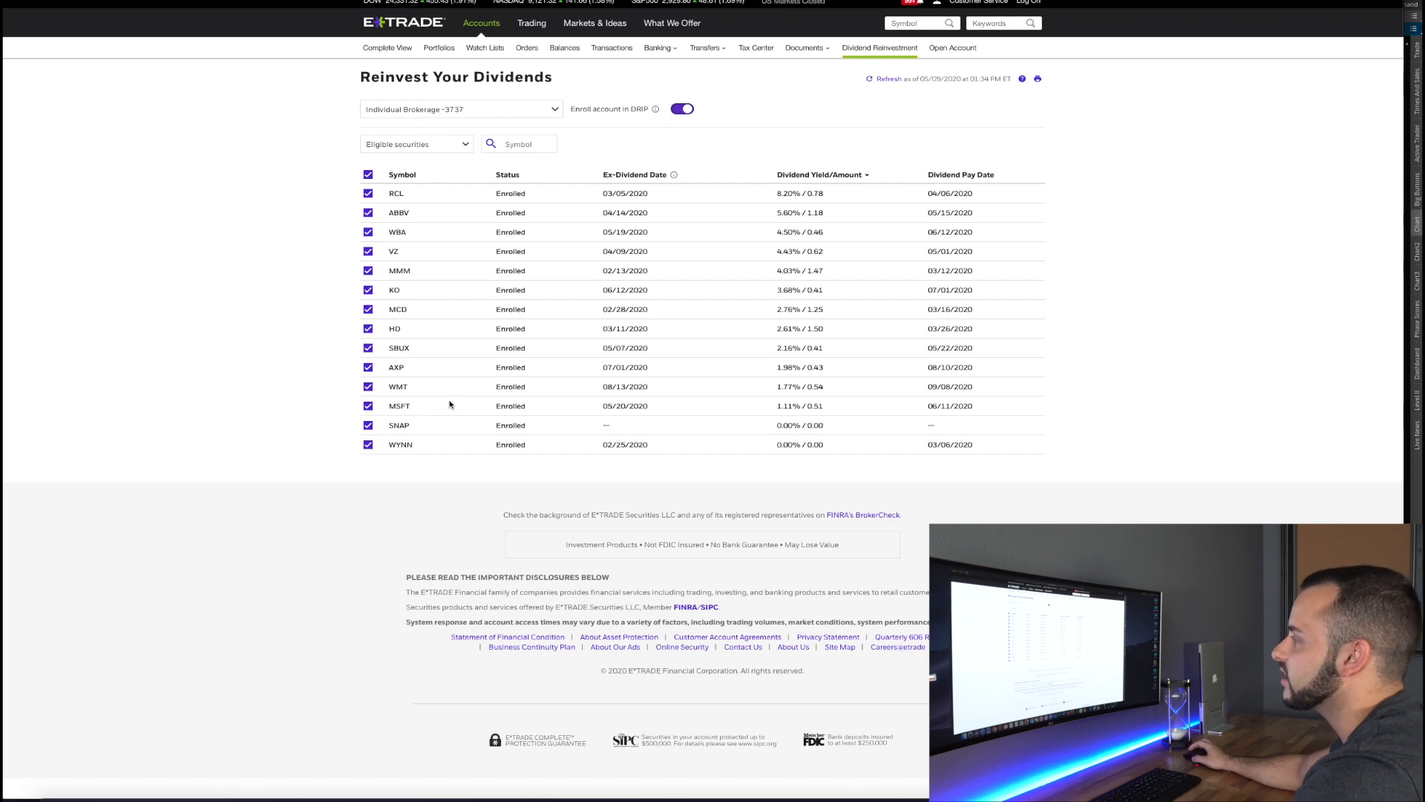
mouse_move(546, 427)
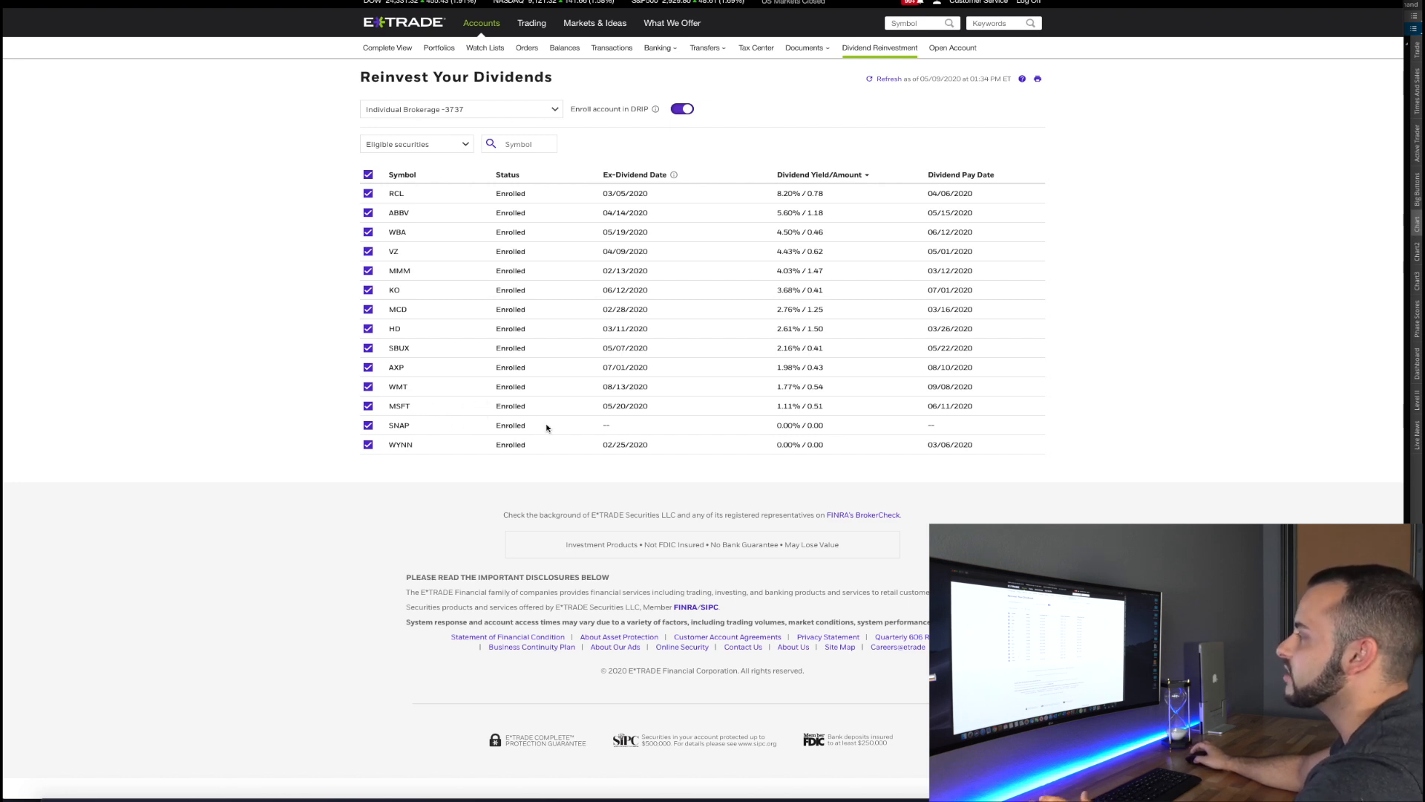
mouse_move(819, 425)
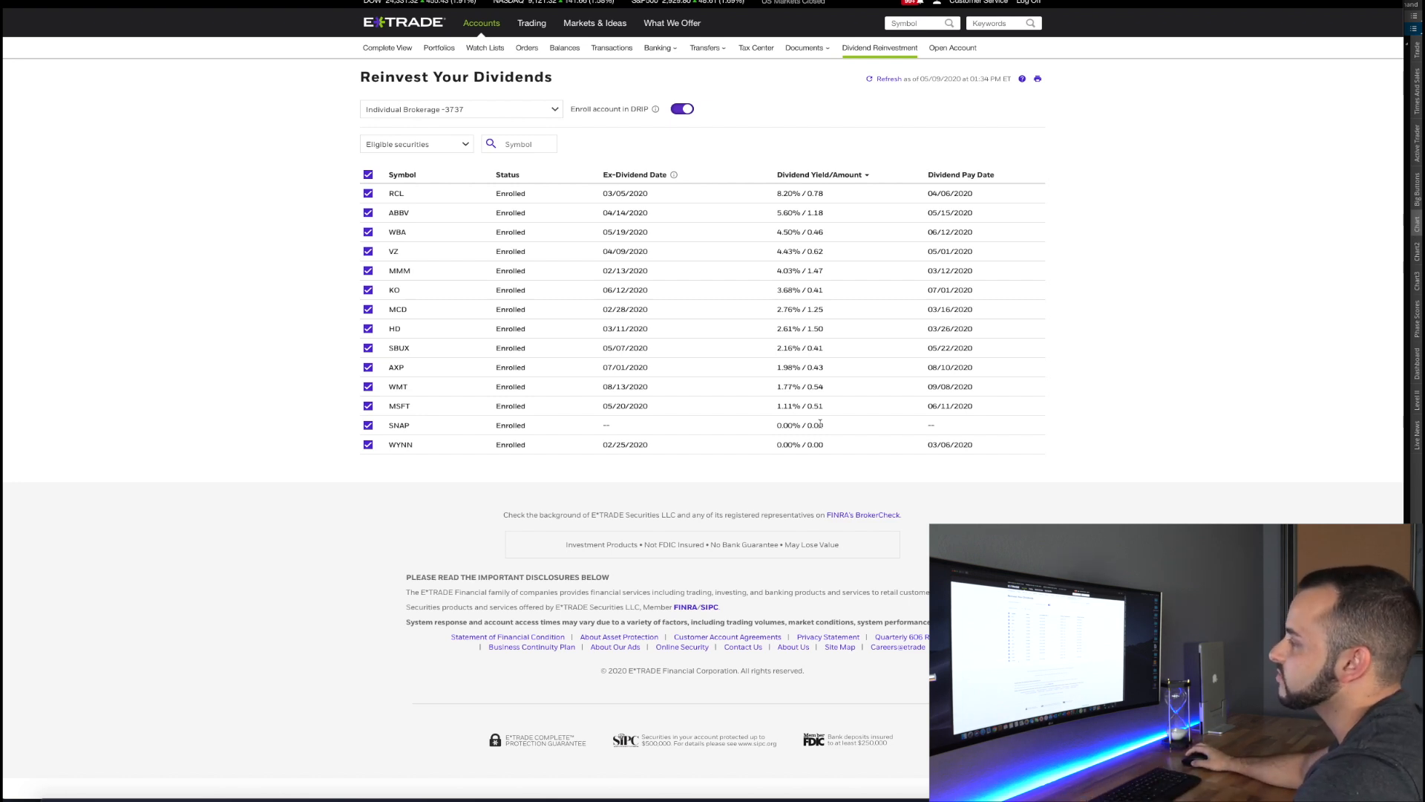
mouse_move(449, 462)
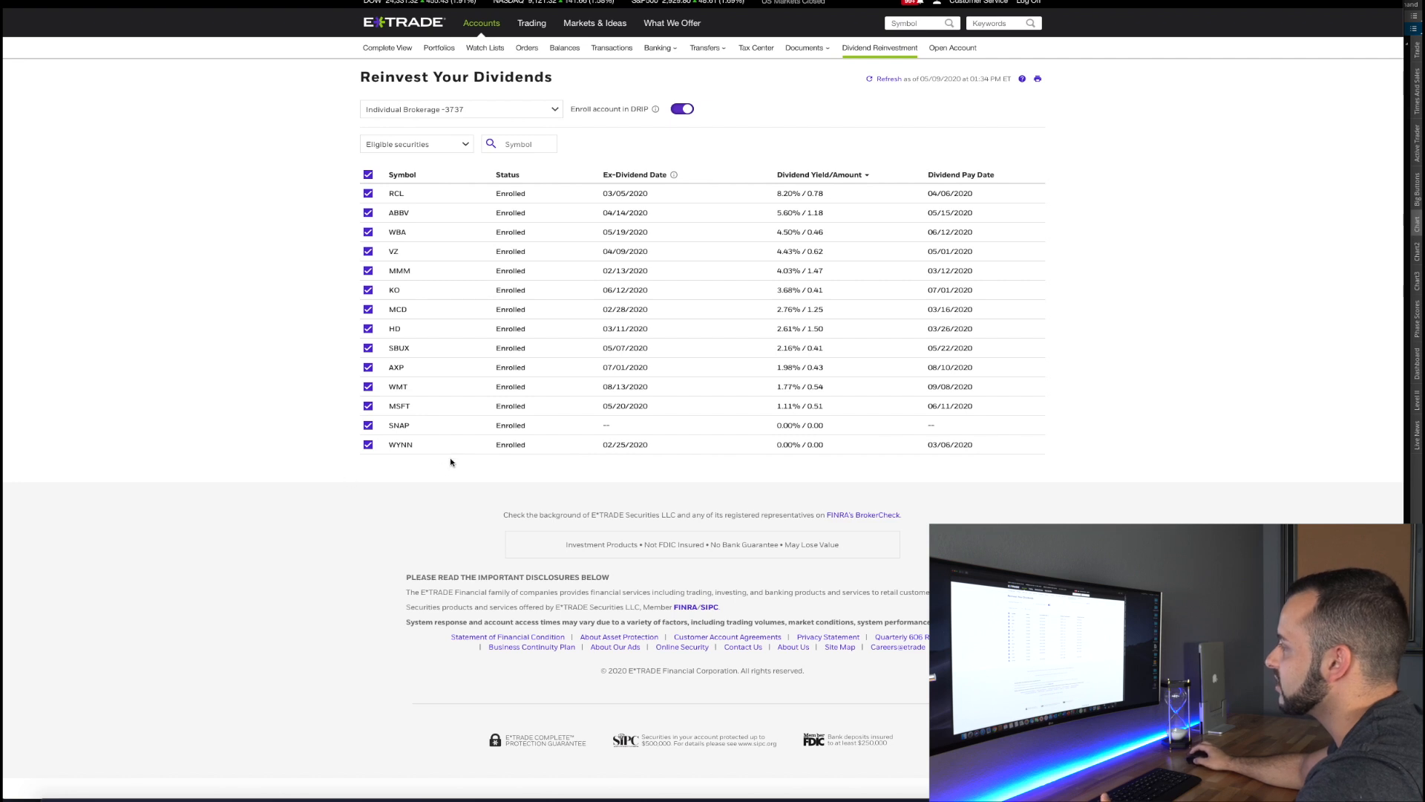